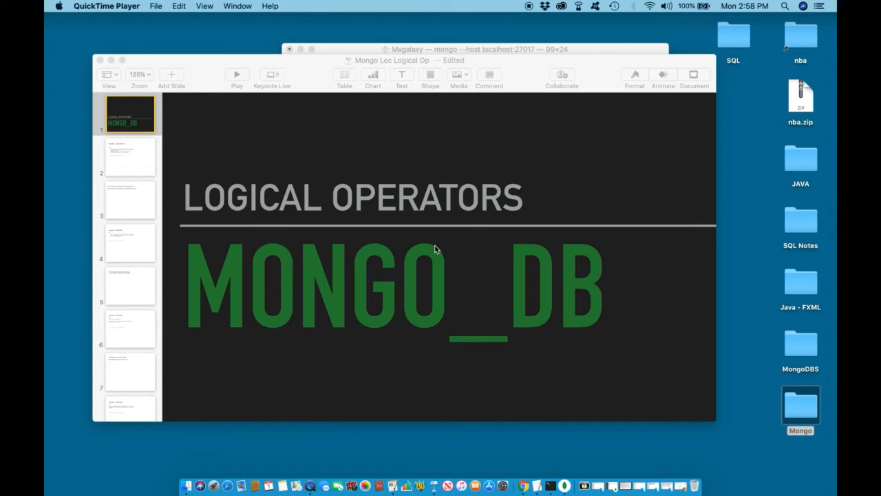
- Display slide 2 explaining the $and operator in the Keynote deck
click(130, 156)
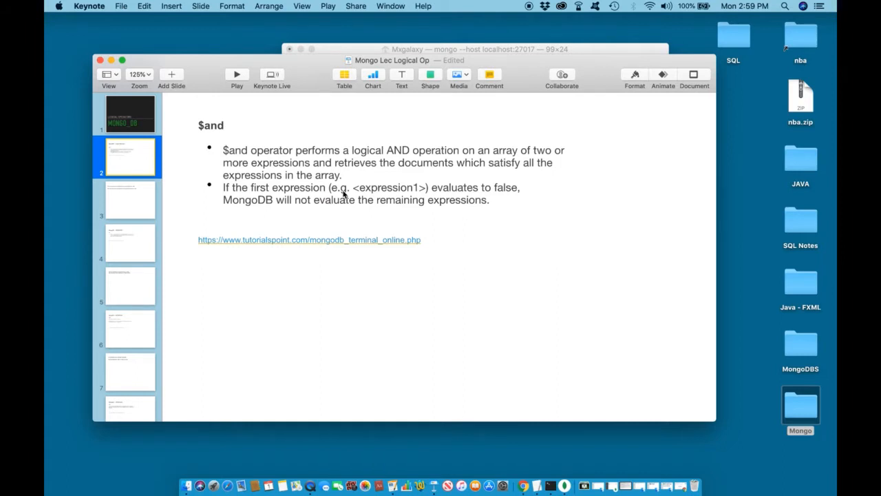
- On slide 3, add 'Find any musician whose plays the drums and was born in 1988'
click(130, 200)
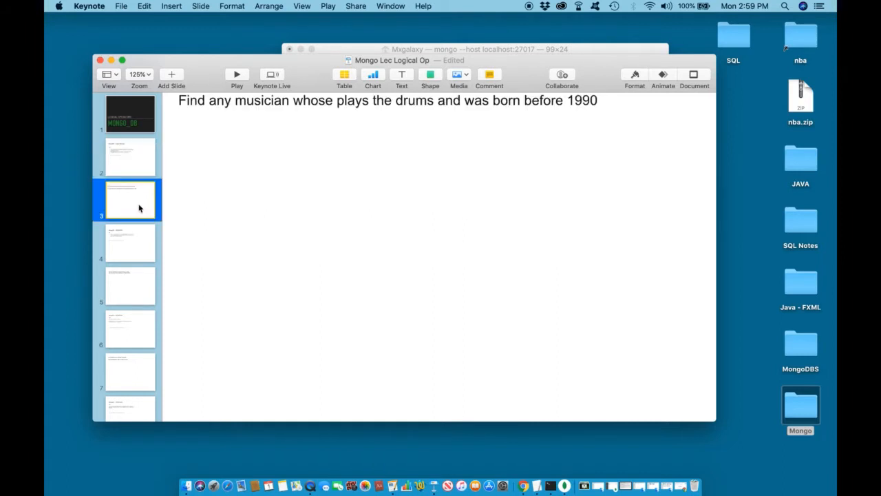
text(Find any musician whose plays the drums and was born in 1988)
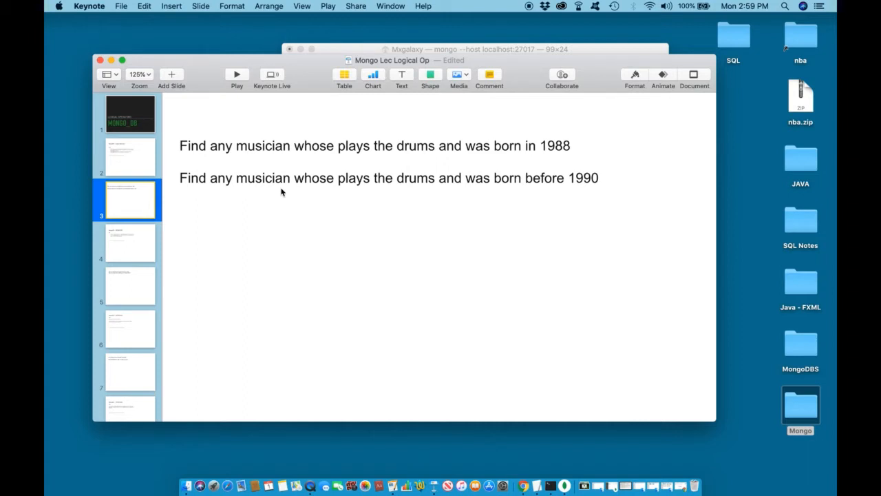
mouse_move(373, 156)
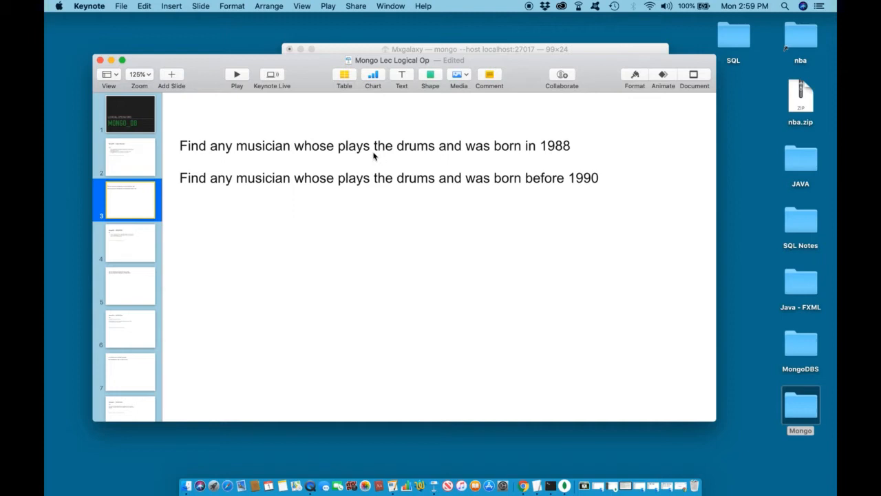
mouse_move(426, 160)
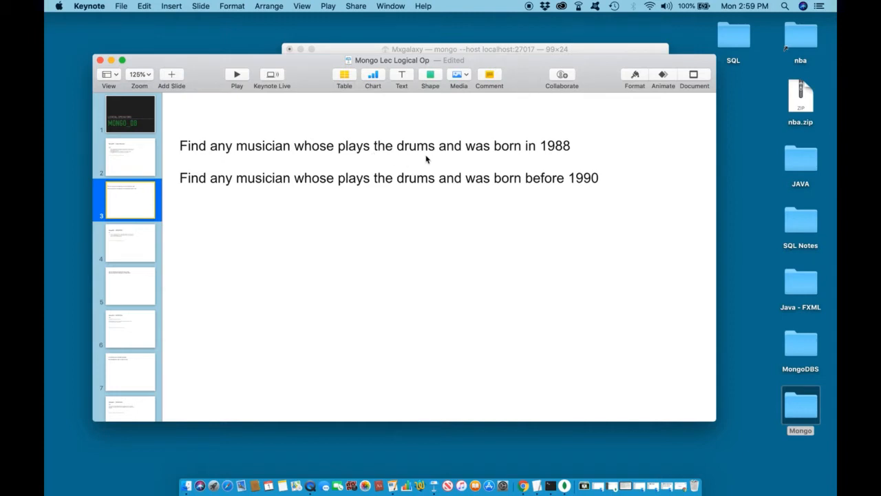
mouse_move(417, 159)
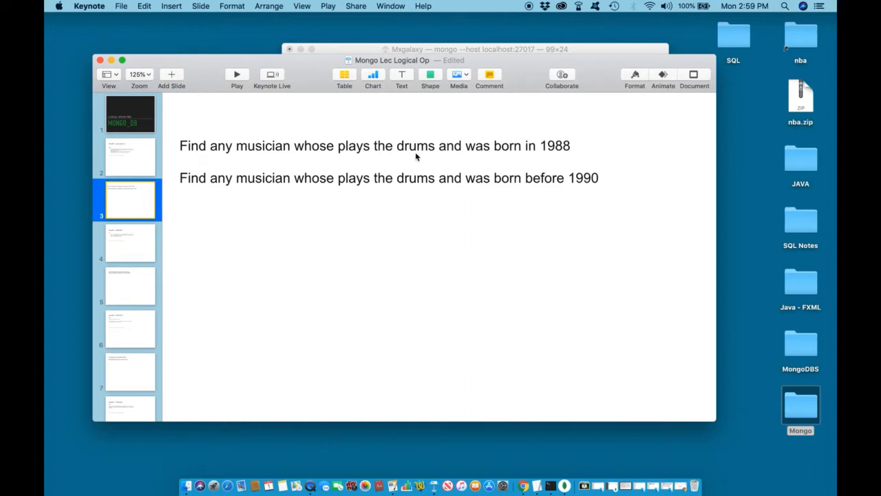
mouse_move(444, 155)
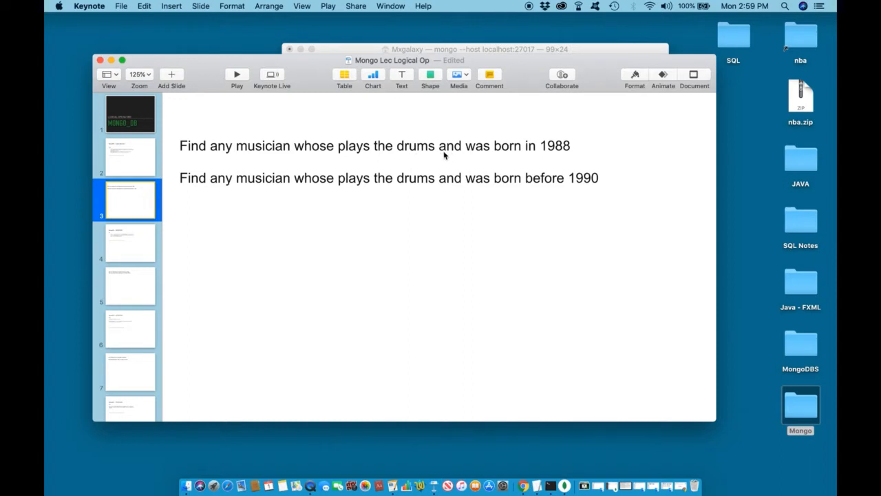
mouse_move(552, 157)
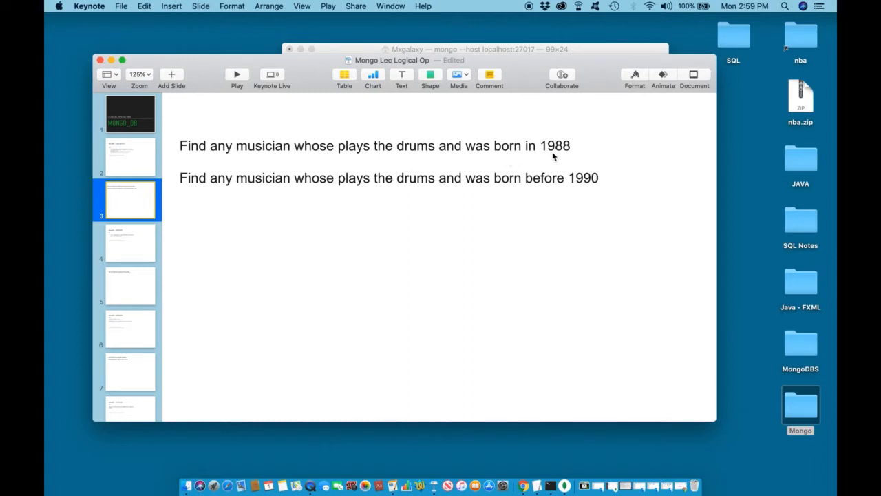
mouse_move(518, 159)
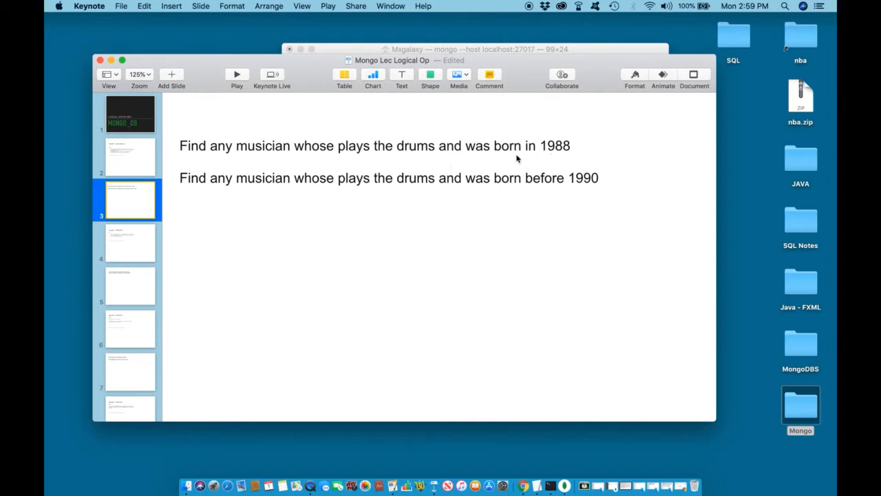
mouse_move(464, 158)
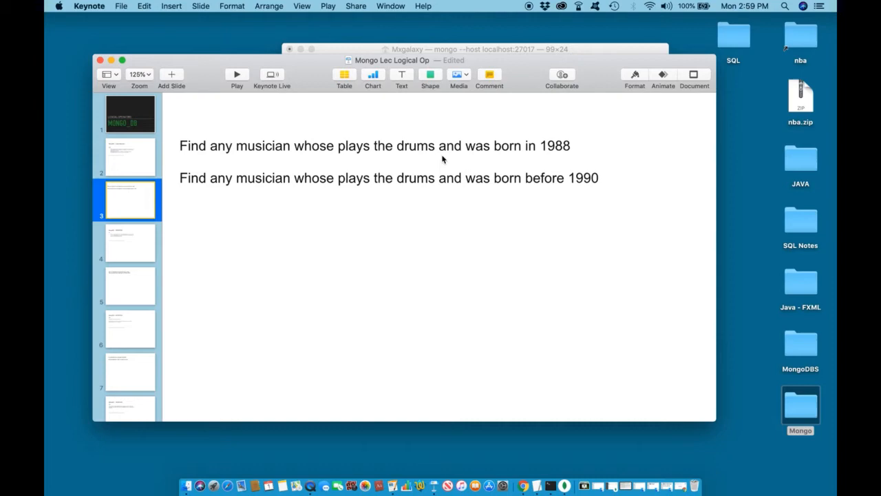
mouse_move(458, 153)
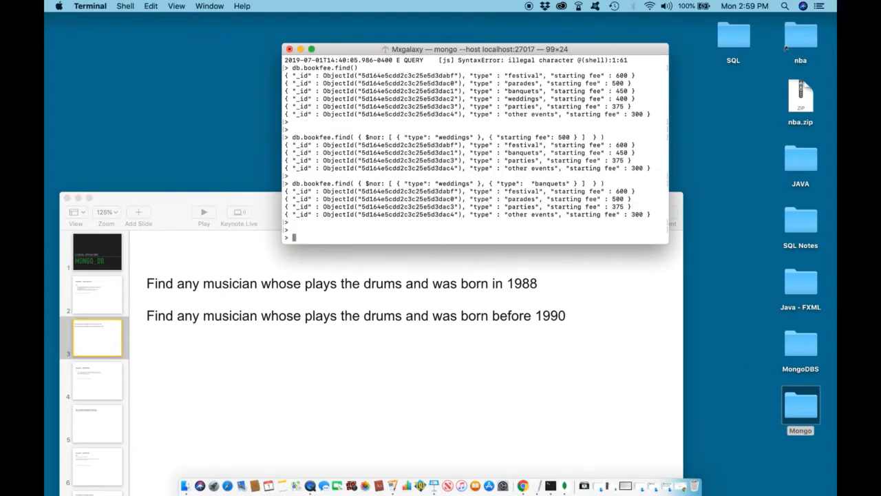
- Type db.musicians.find() at the mongo prompt to list all musicians
text(d)
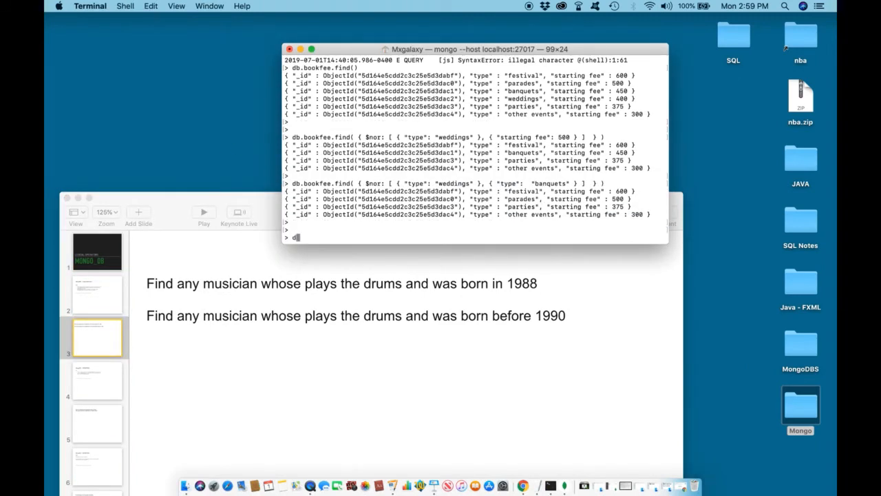
text(db.musicians.find()
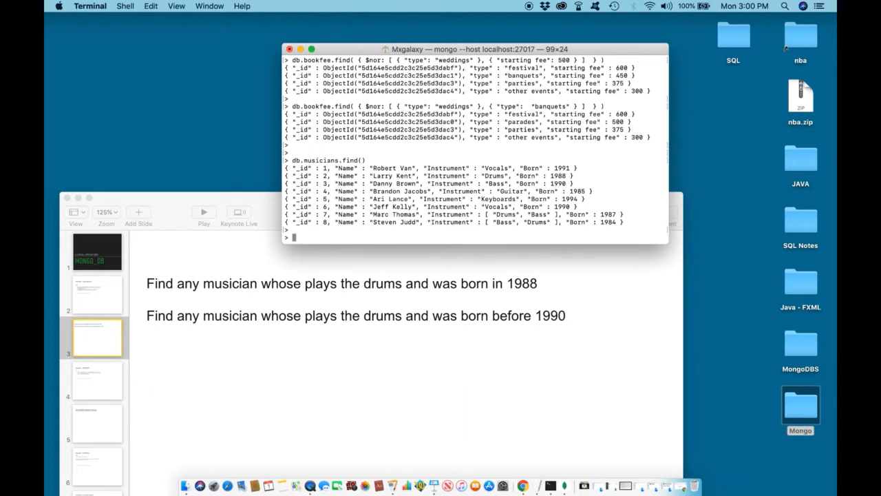
- Type db.musicians.find({$and:[{ to begin the $and condition list
text(db.)
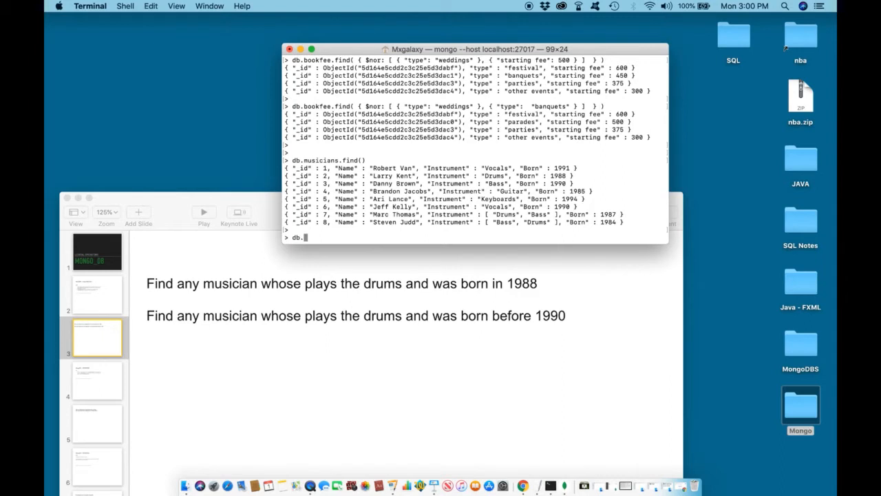
text(music)
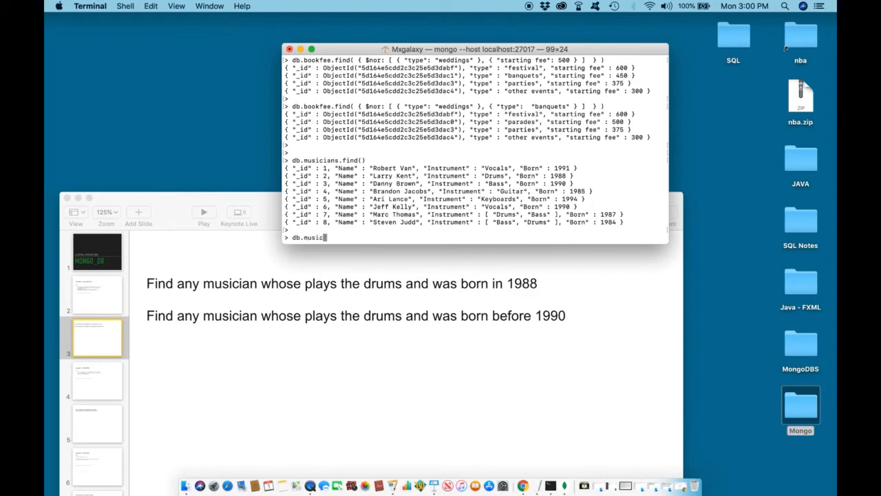
text(ians.)
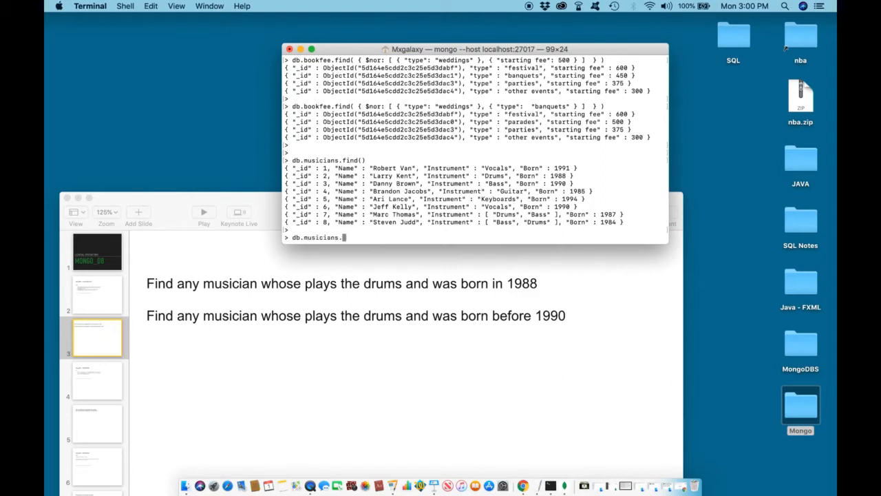
text(find)
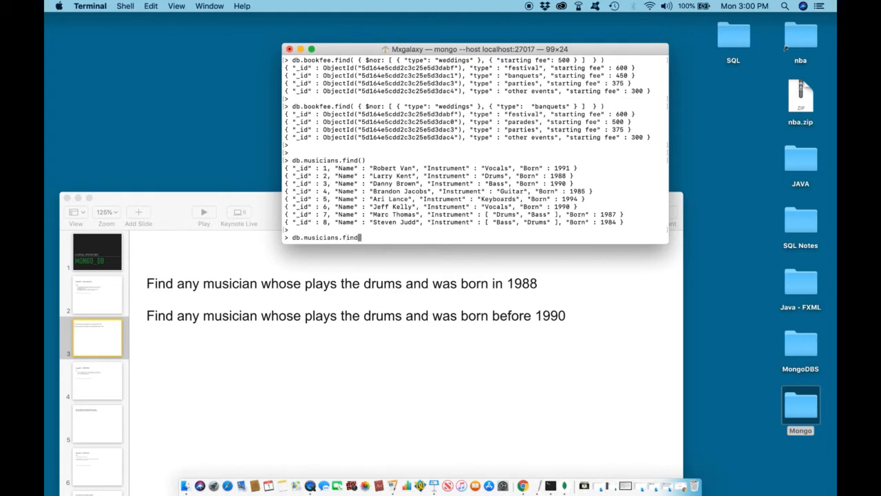
text(({)
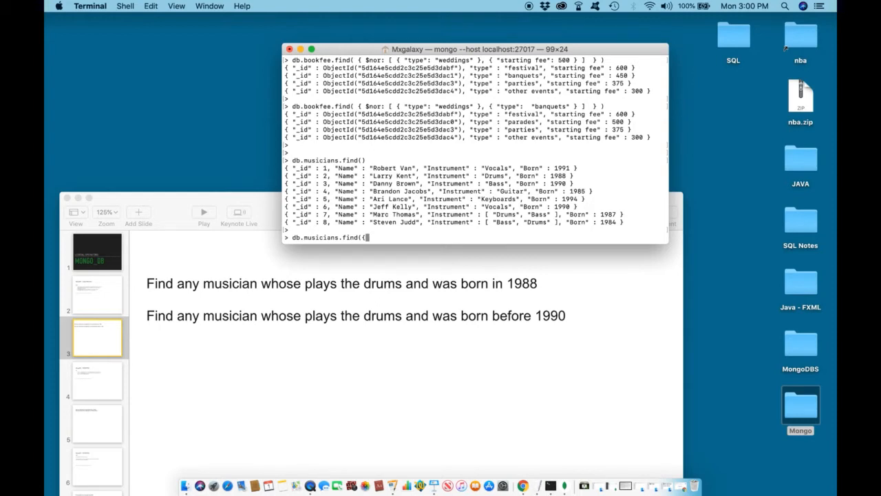
text($an)
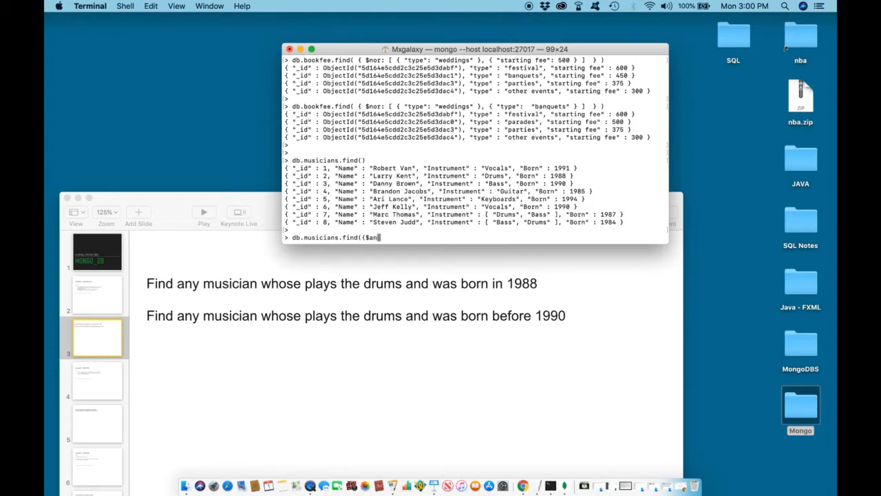
text(d)
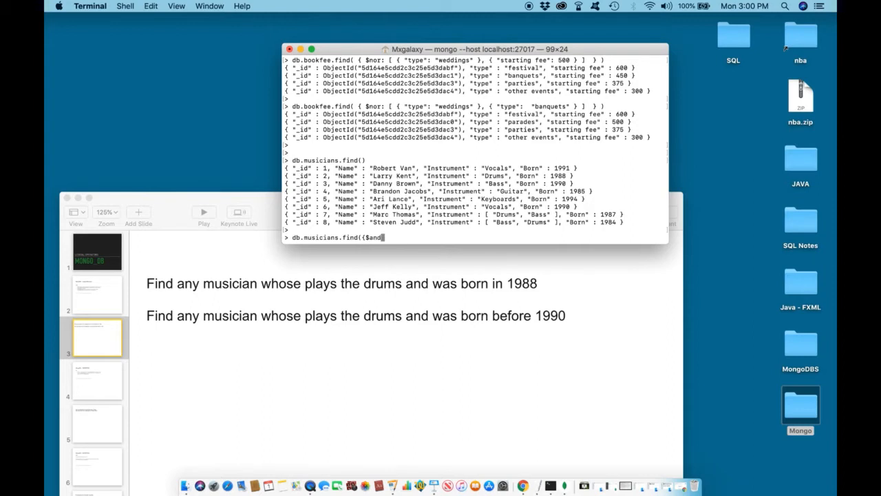
text(:)
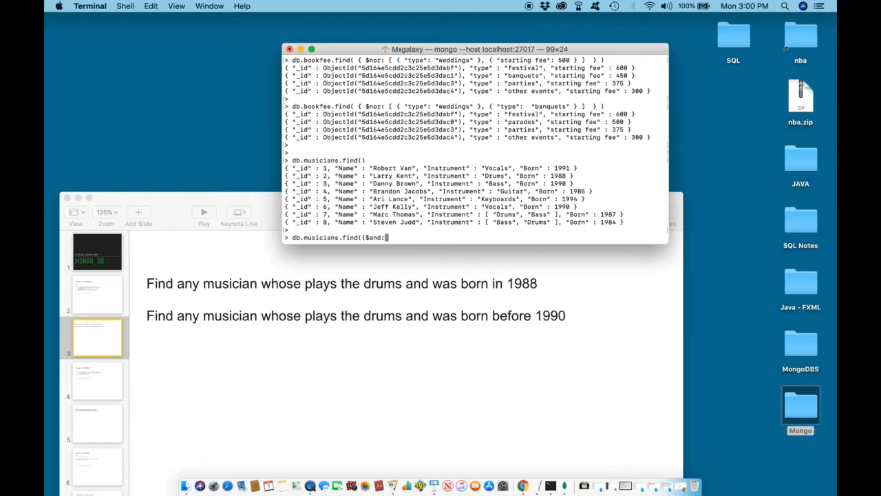
text([)
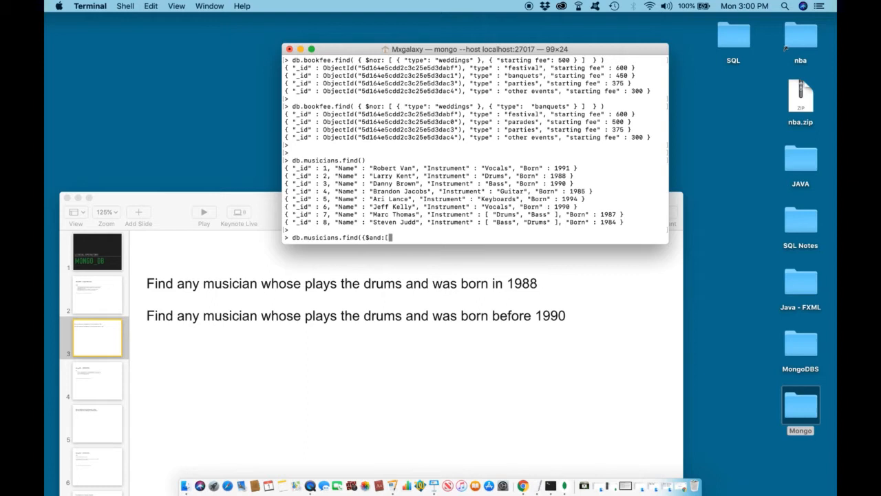
text({)
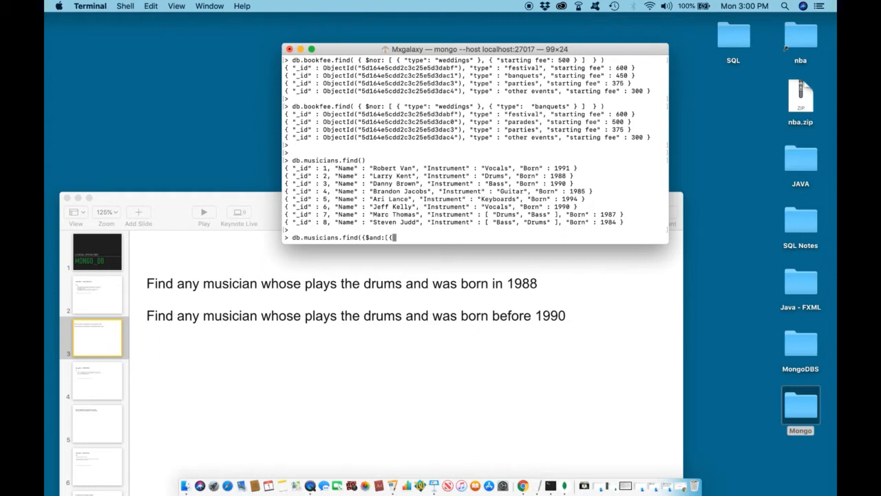
mouse_move(363, 287)
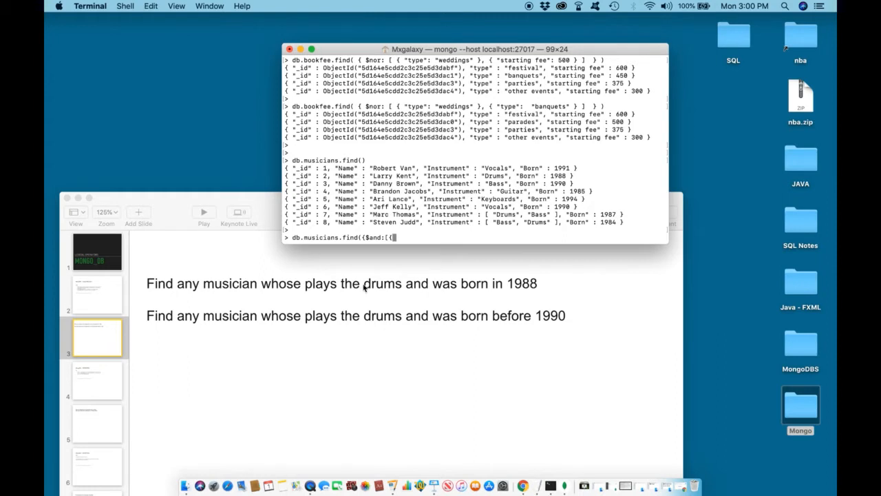
mouse_move(399, 296)
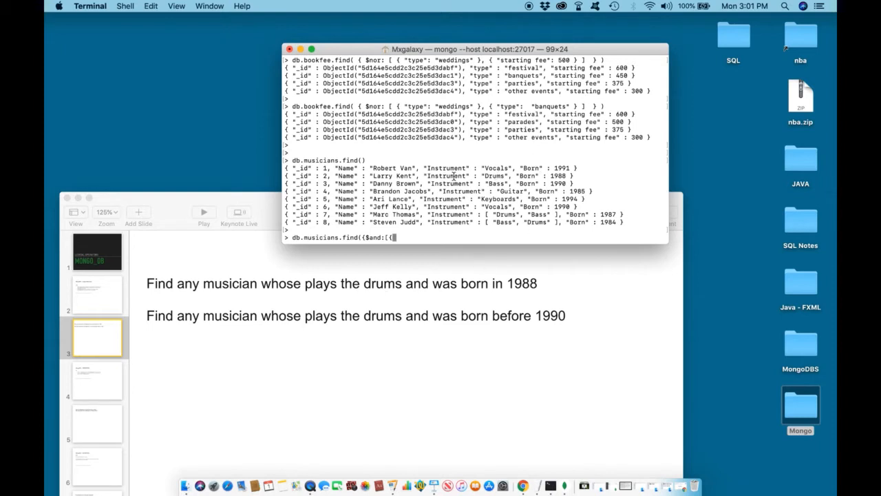
text(Instrument)
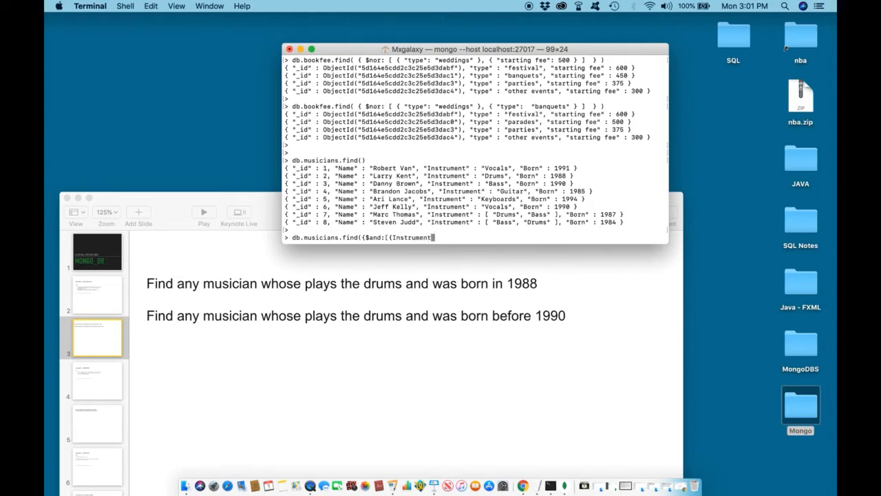
text(:)
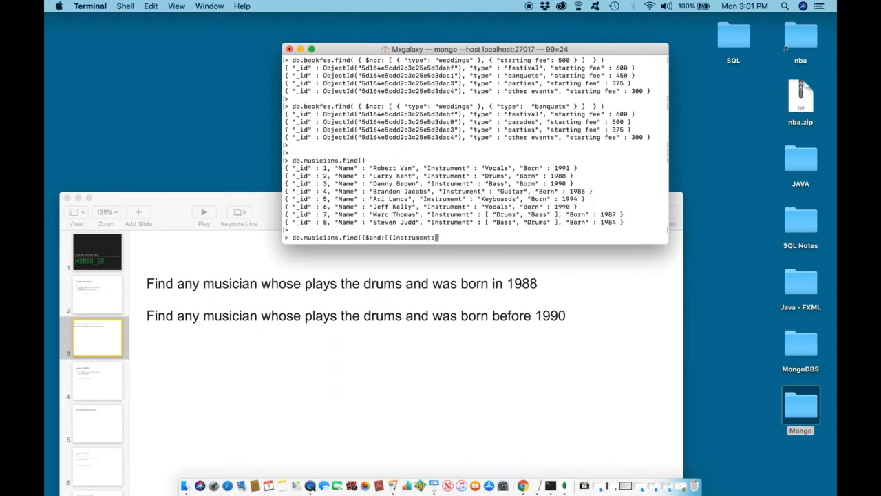
text("drums)
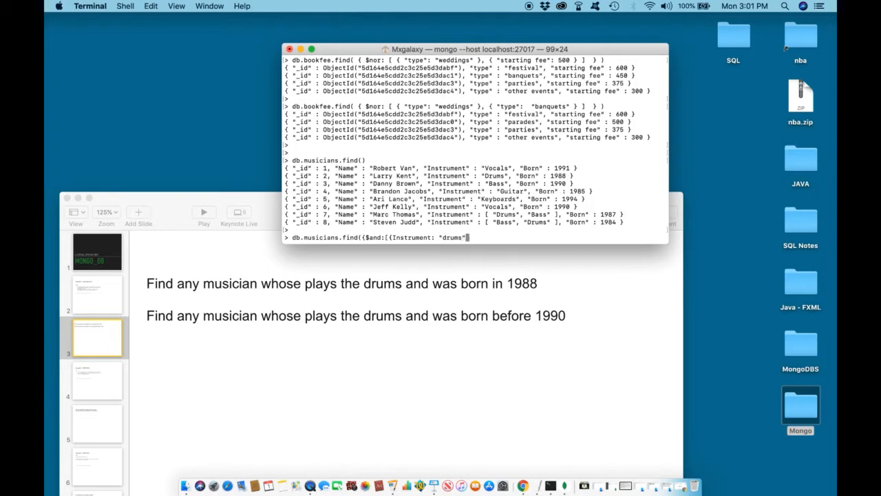
text(Dr)
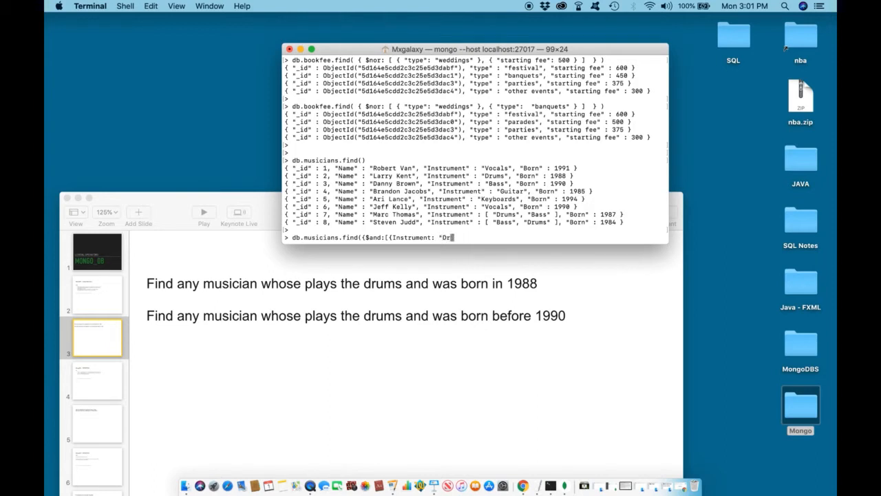
text(ums)
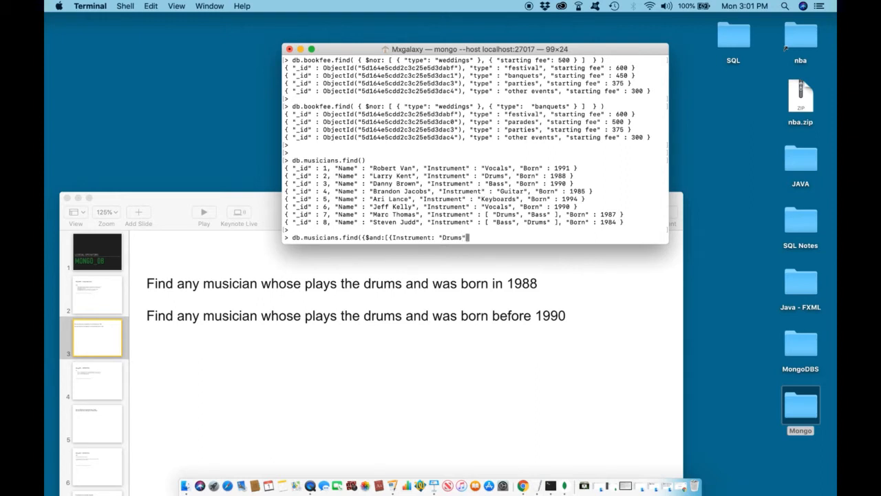
text("}, {)
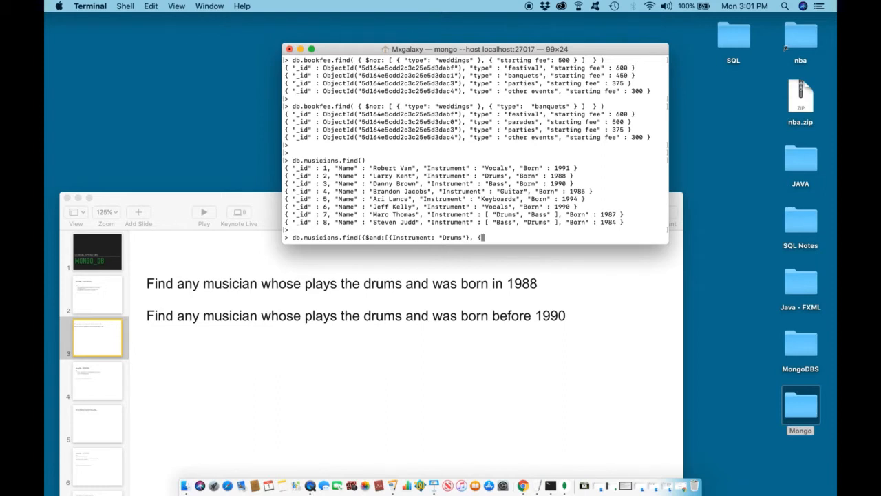
text(Born: 1988)
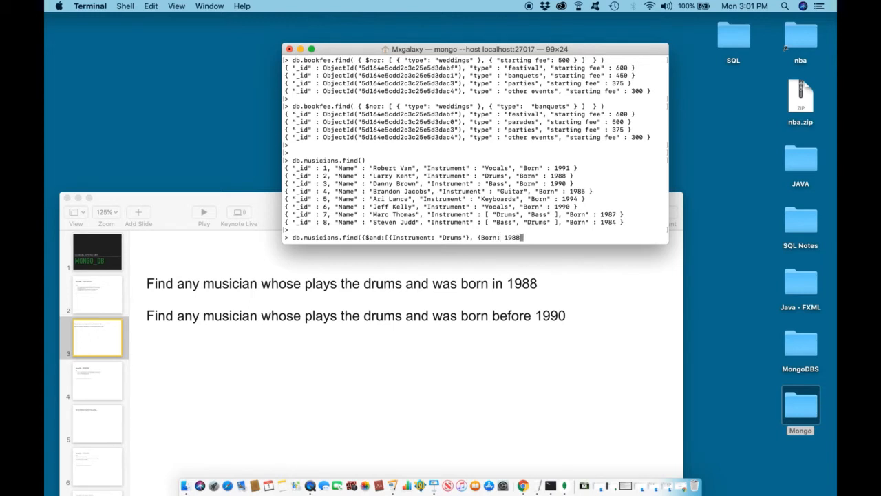
text(})
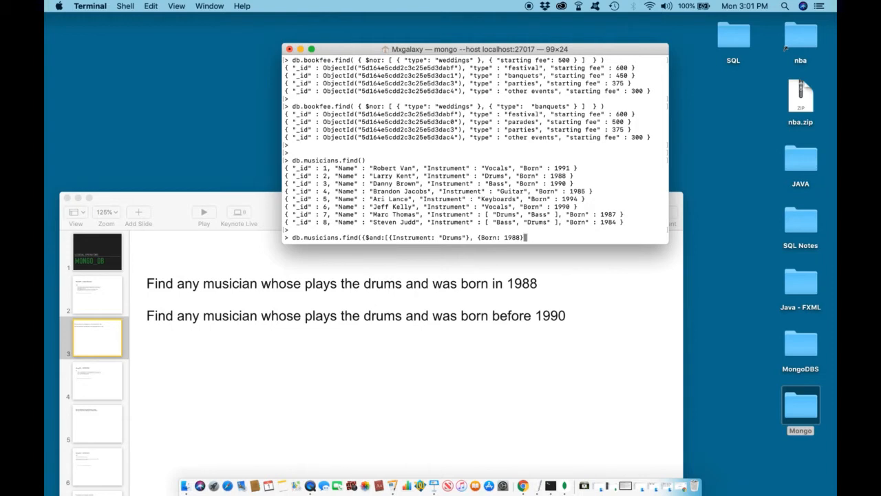
text(}})
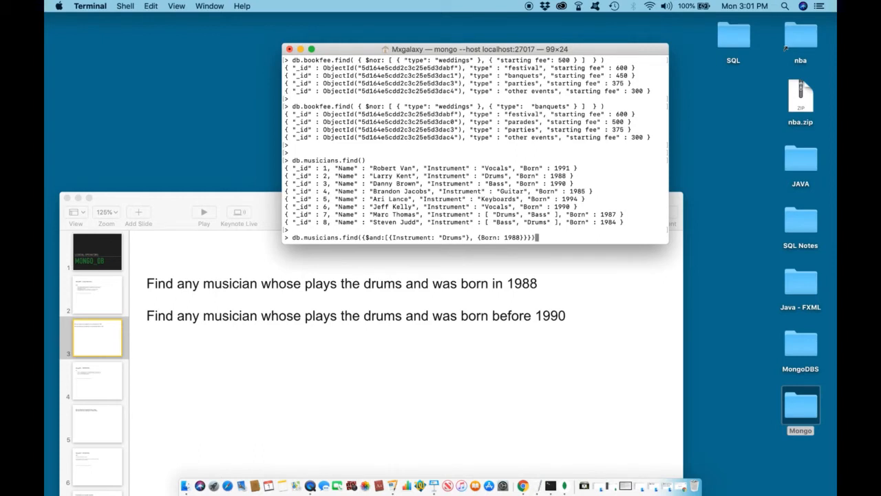
mouse_move(368, 254)
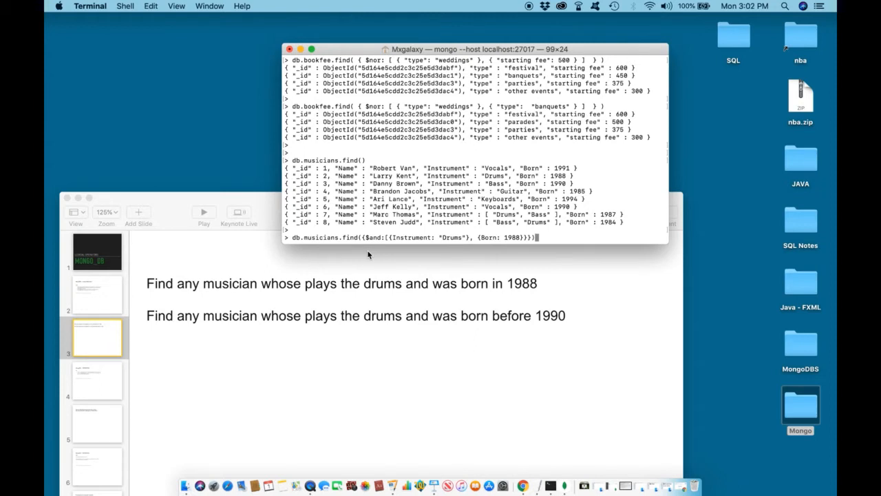
key(enter)
text(db.musicians)
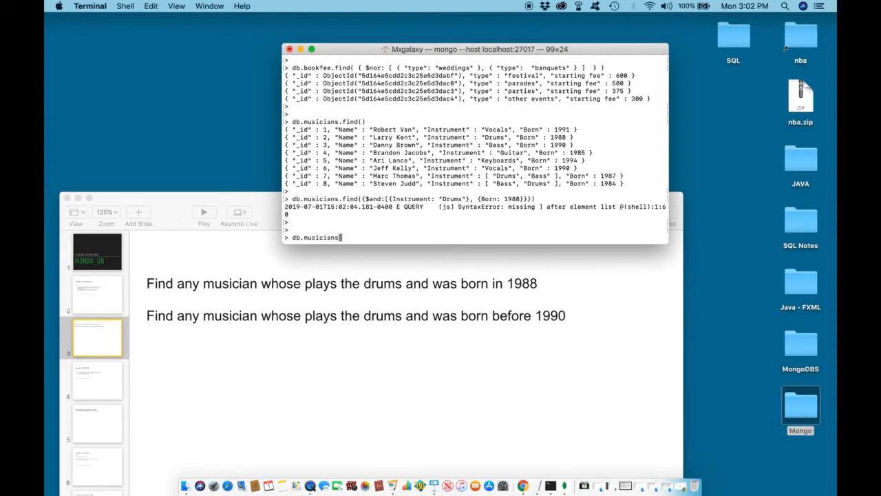
text(.find)
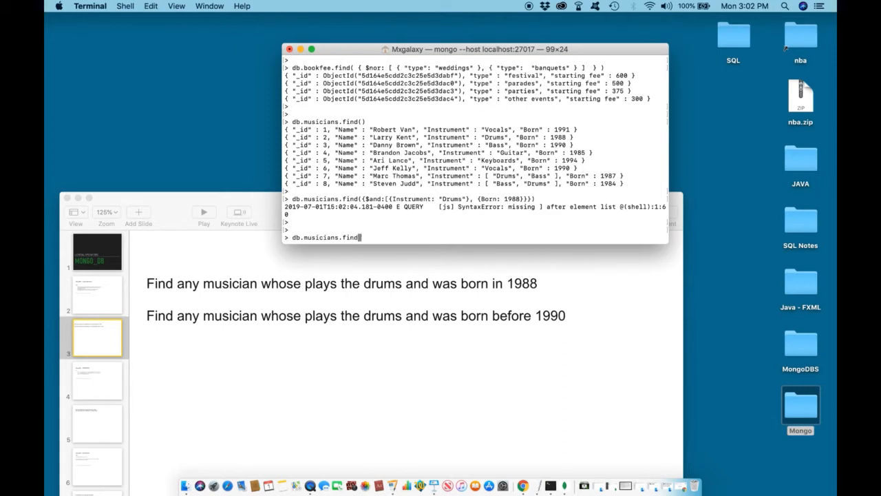
text(({)
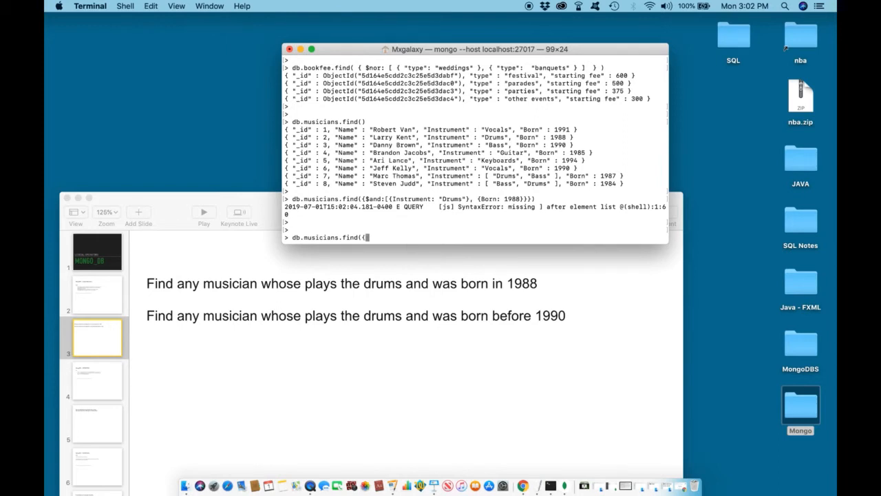
text($and)
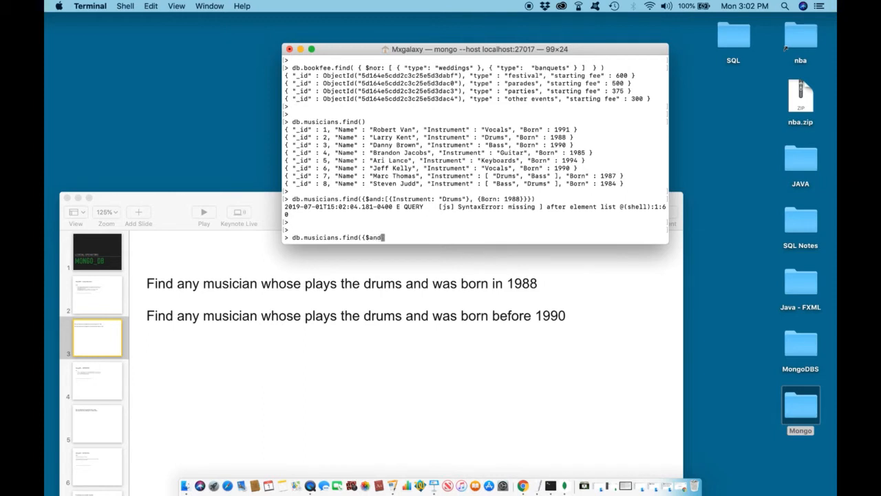
text(:)
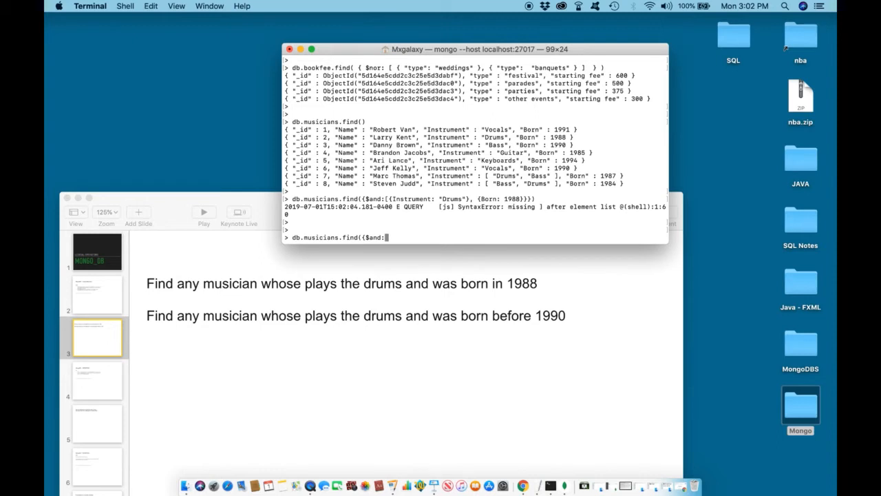
text([)
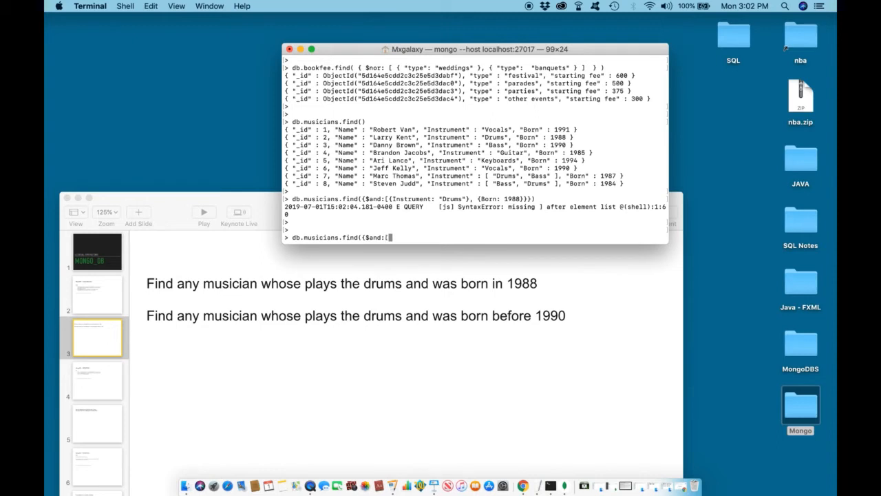
text({Instru)
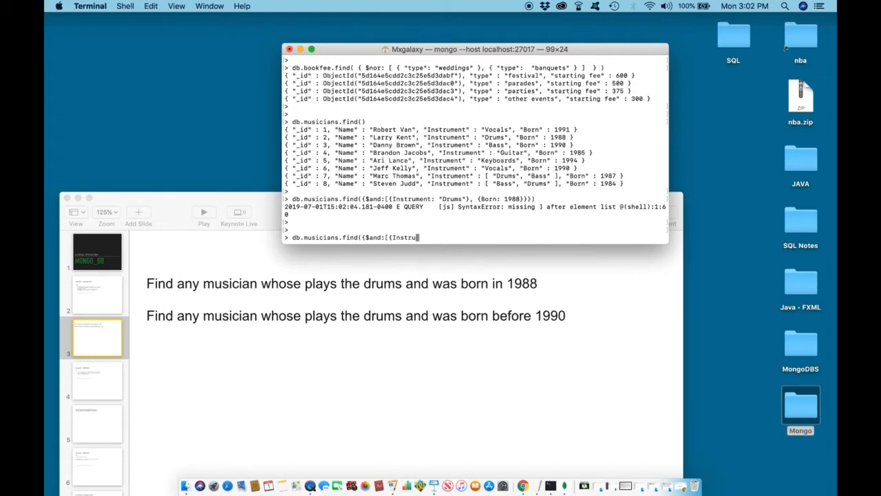
text(ment:)
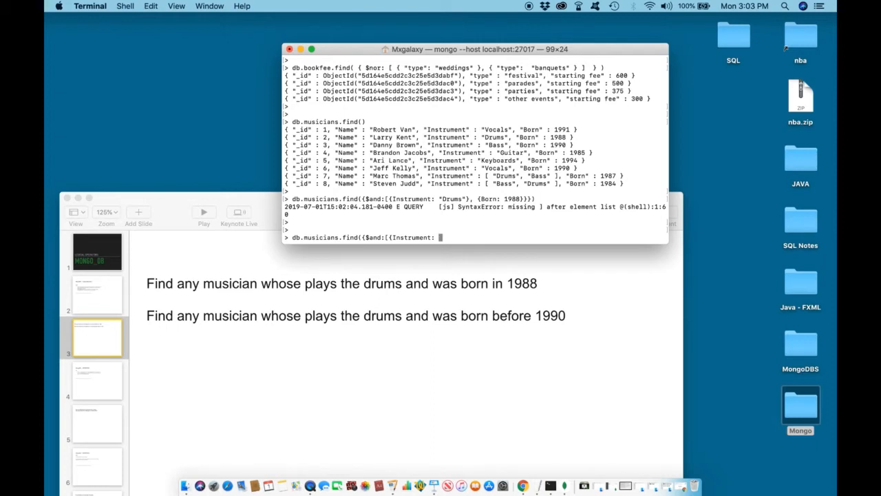
text("Drums)
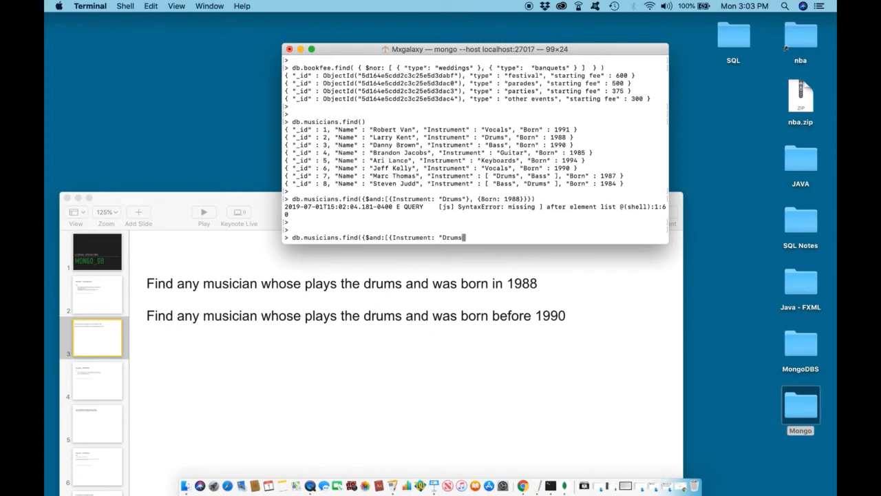
text(")
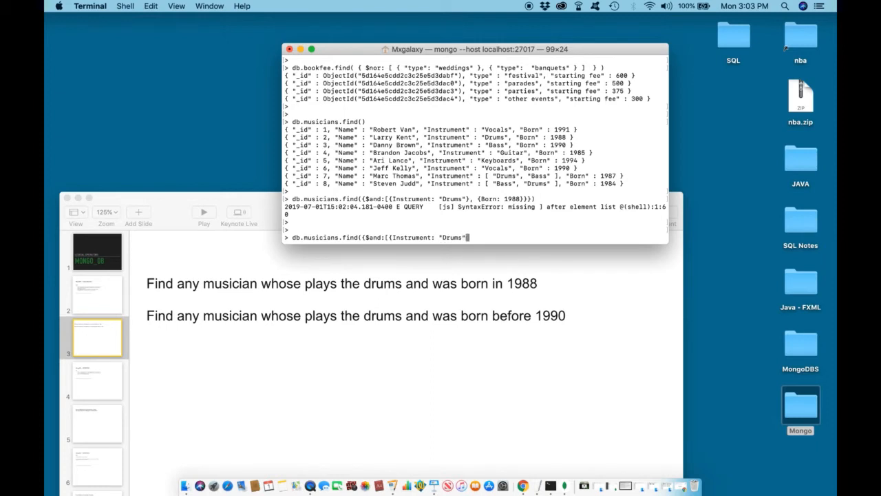
text(})
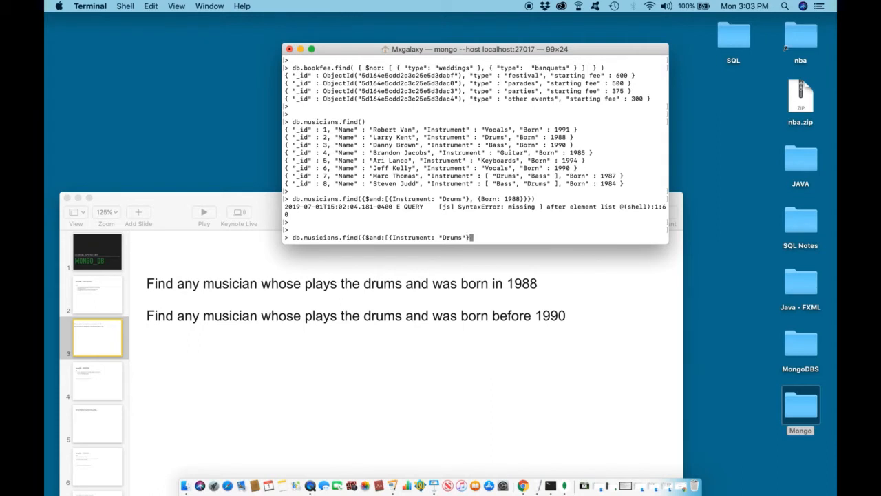
text(",)
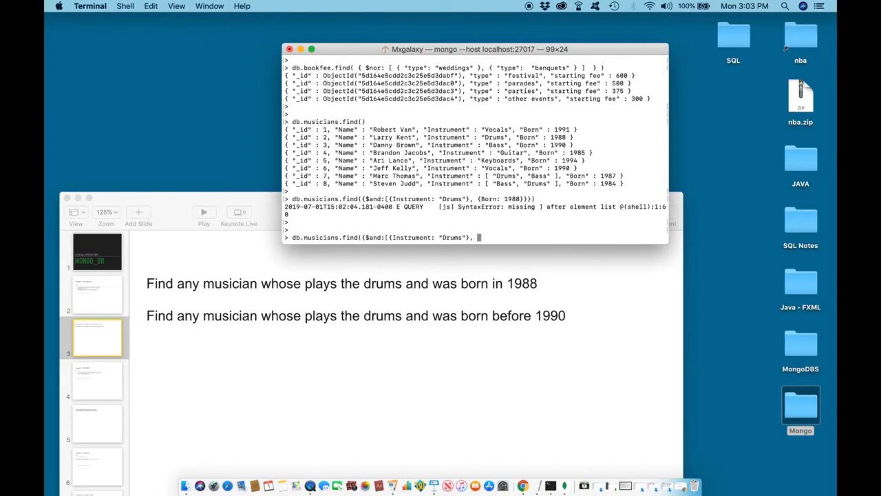
text({)
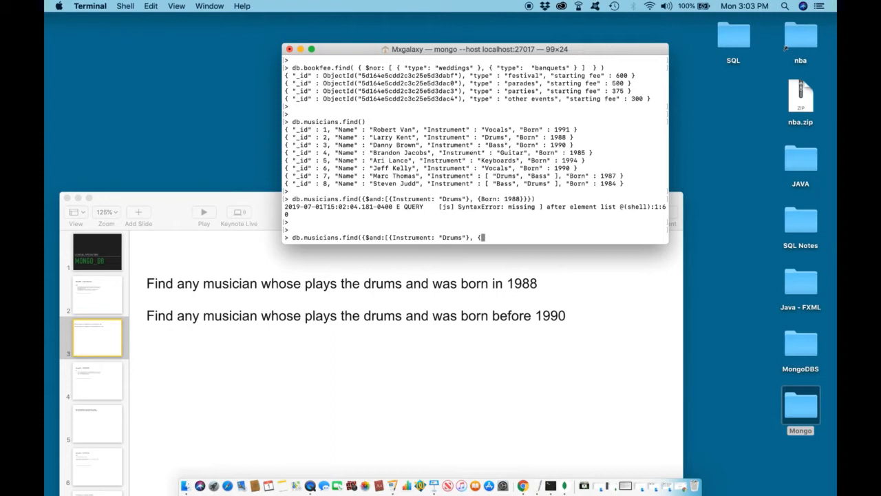
text(B)
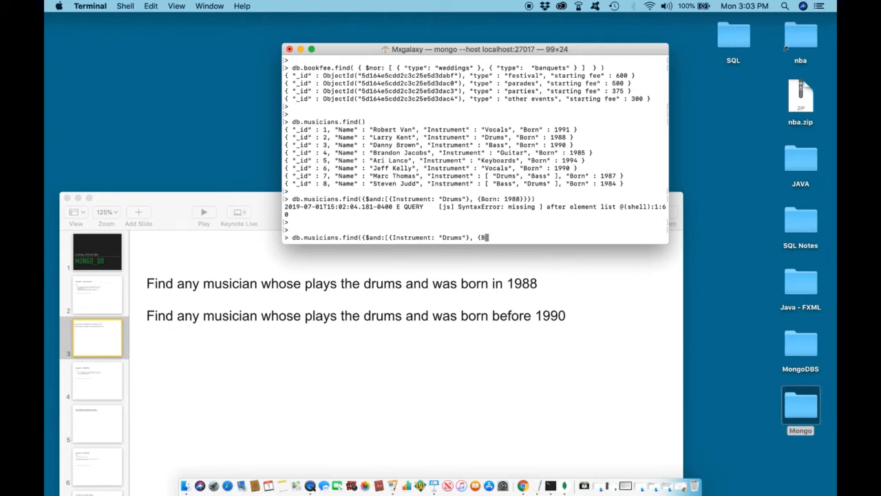
text(orn)
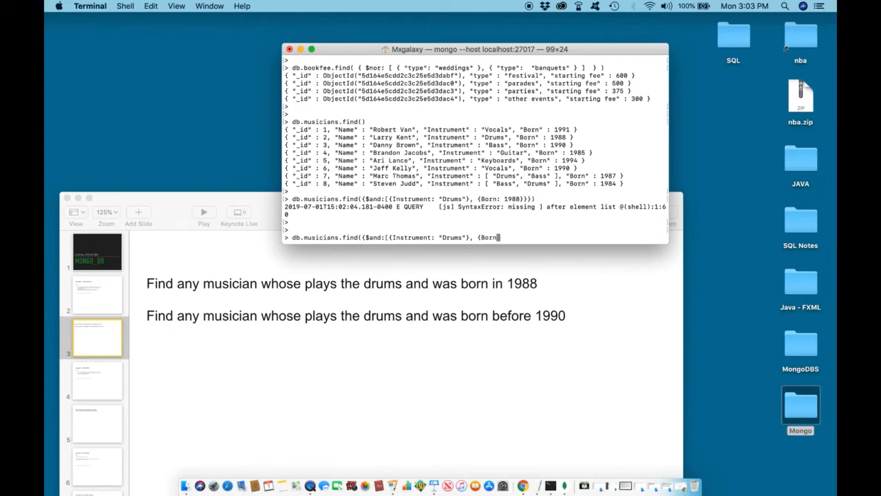
text(:)
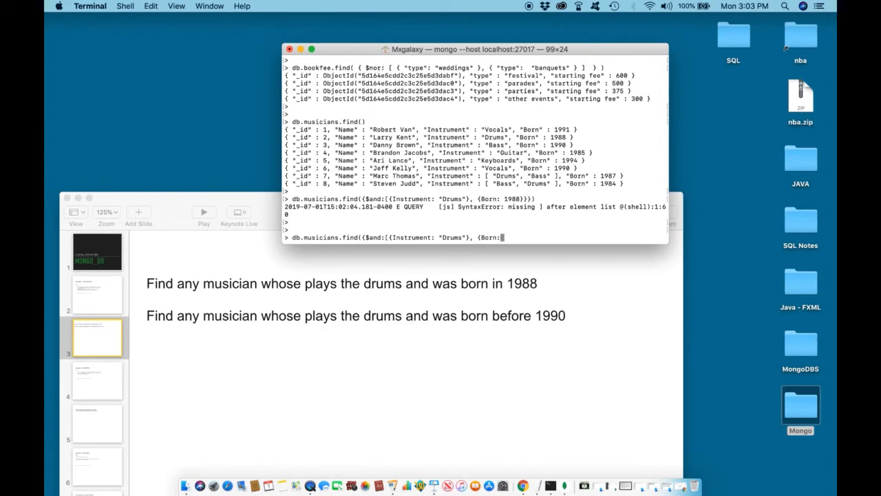
text(1)
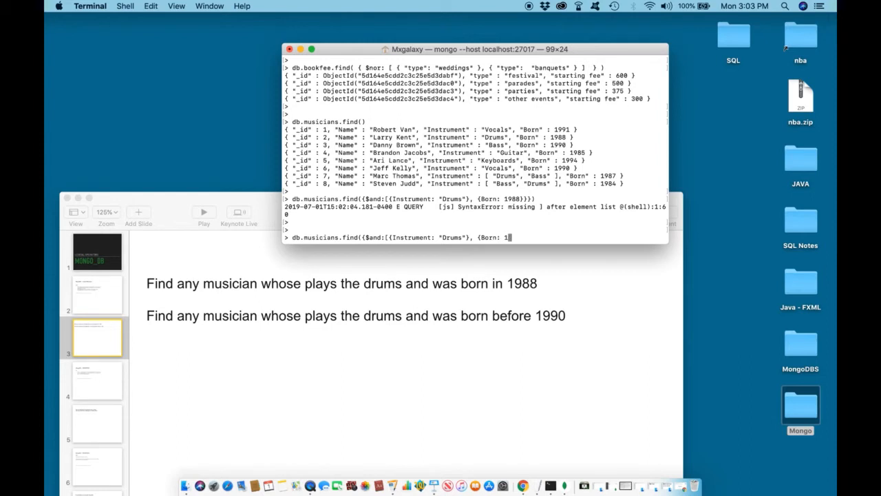
text(988)
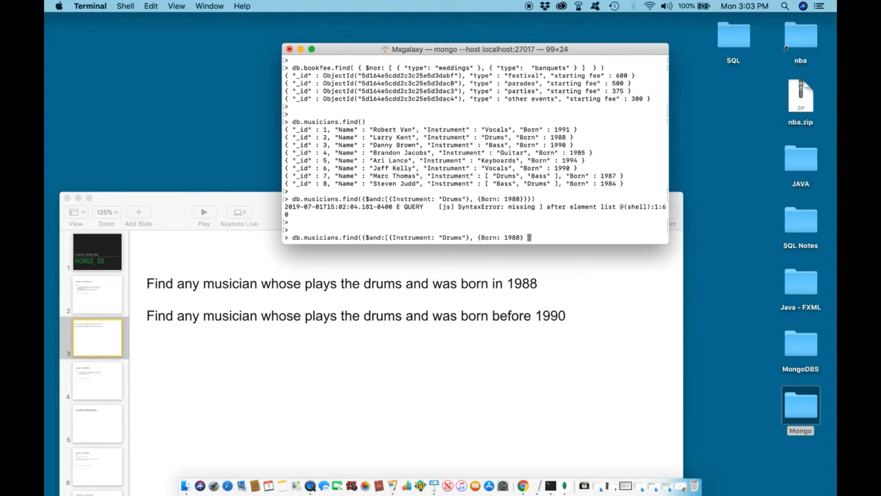
text(}})
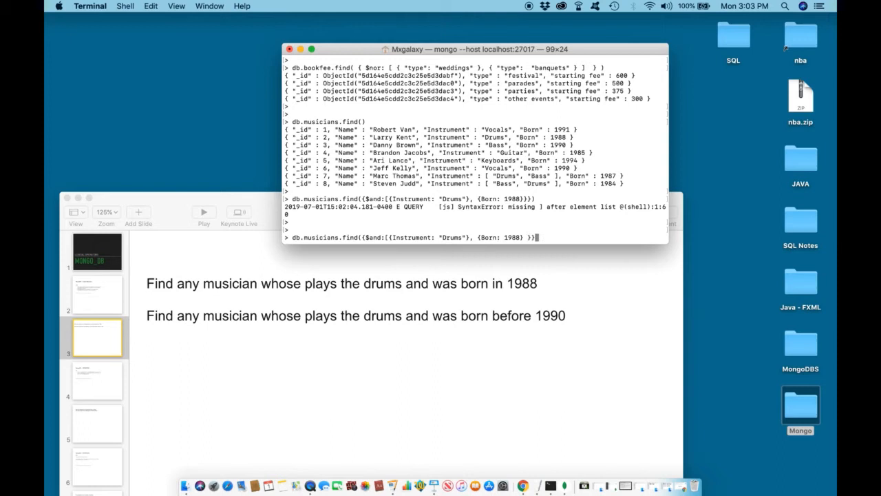
text())
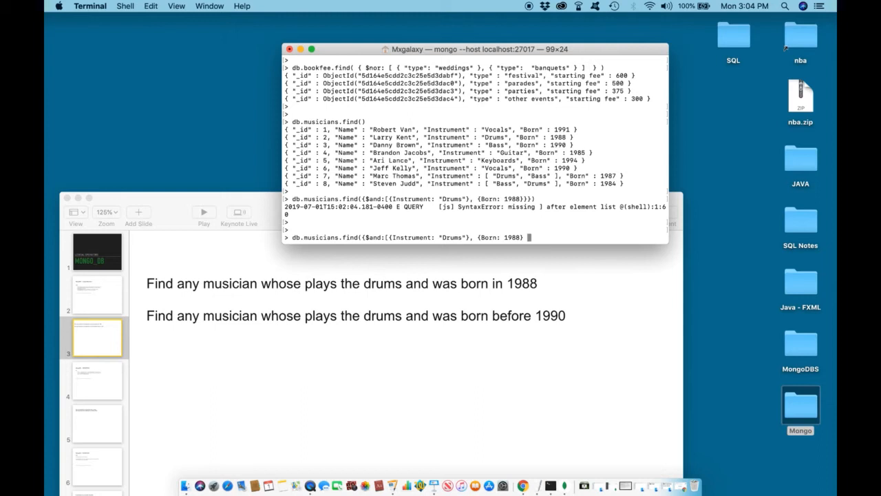
text(]}))
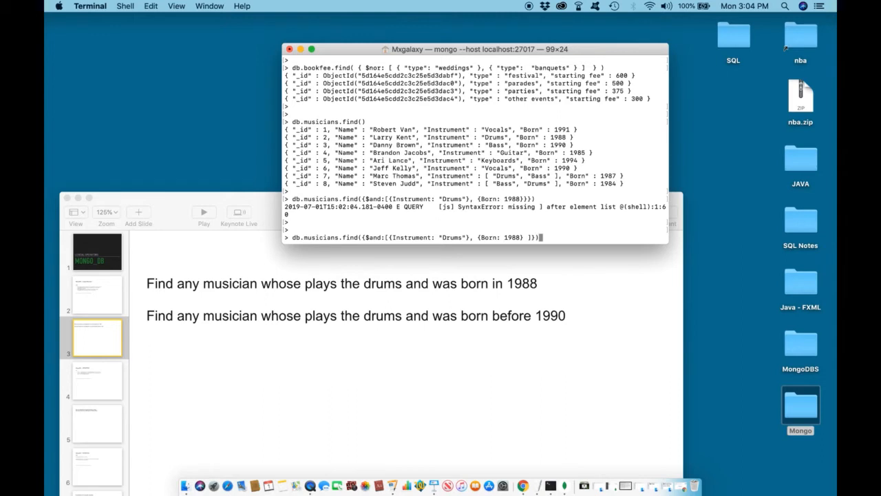
mouse_move(395, 250)
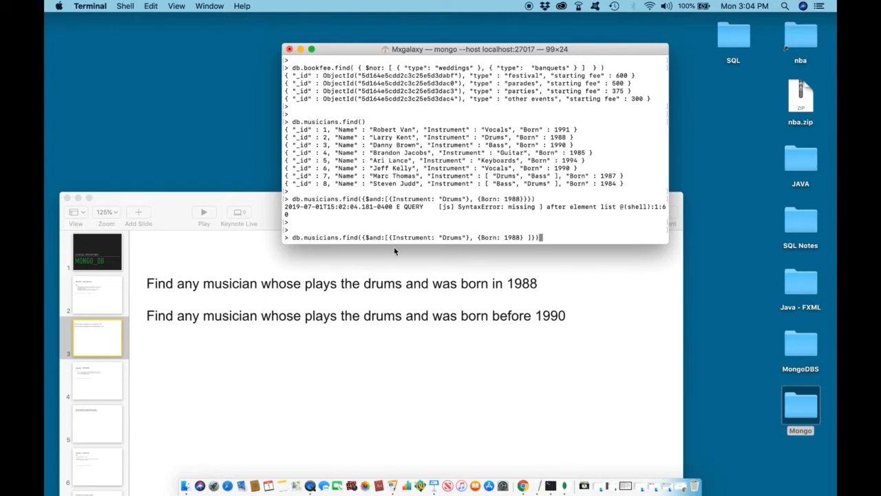
mouse_move(358, 245)
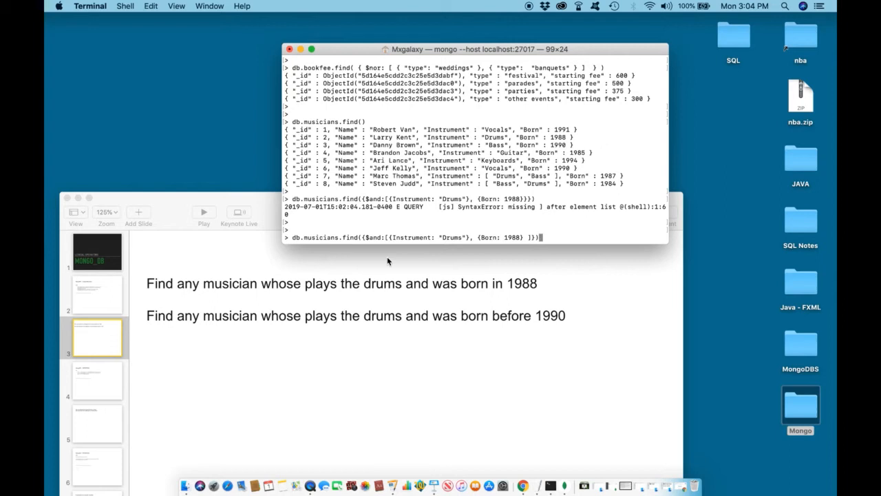
mouse_move(443, 265)
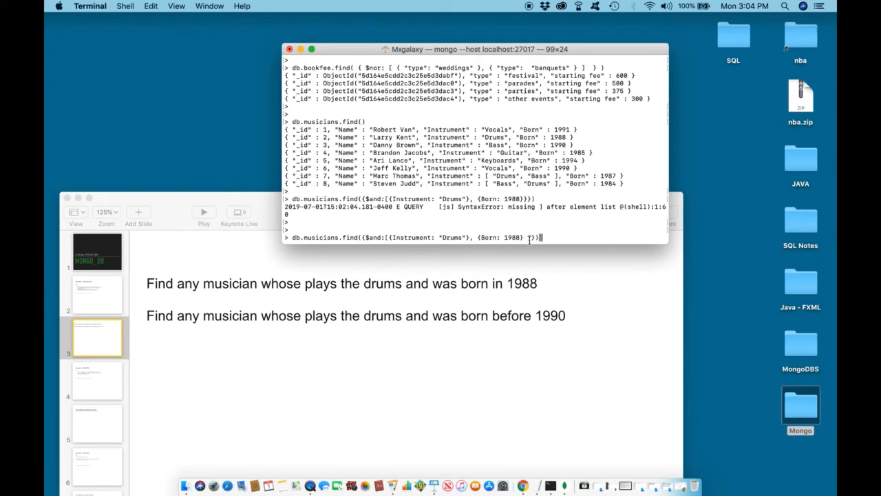
mouse_move(468, 237)
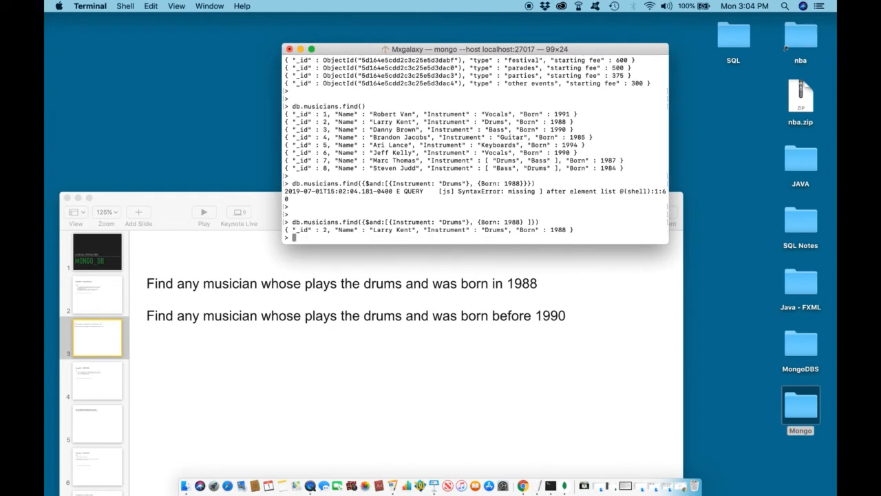
mouse_move(327, 239)
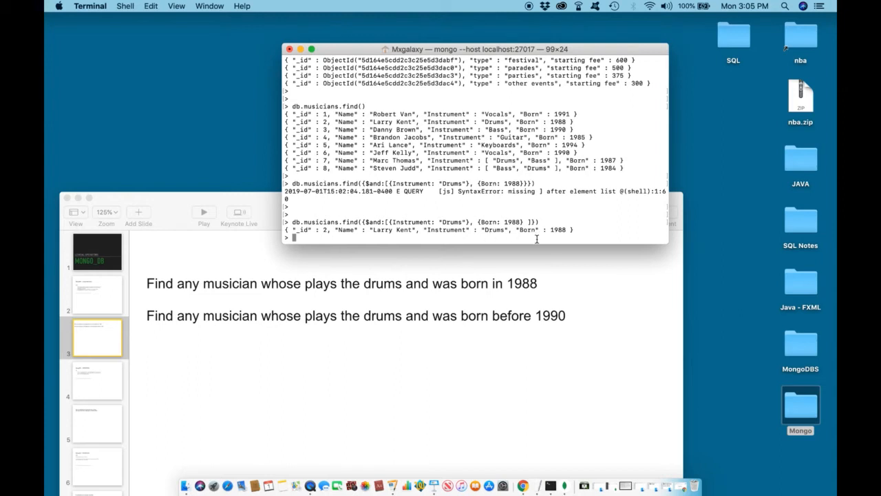
mouse_move(492, 236)
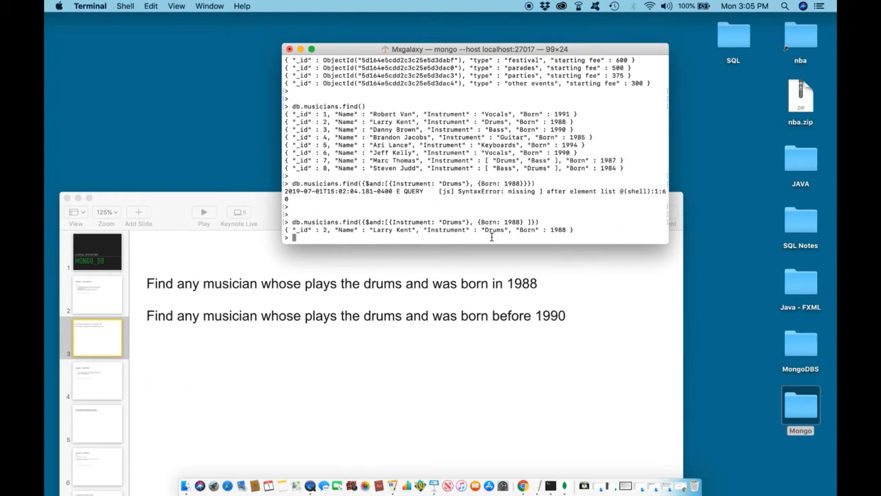
mouse_move(554, 240)
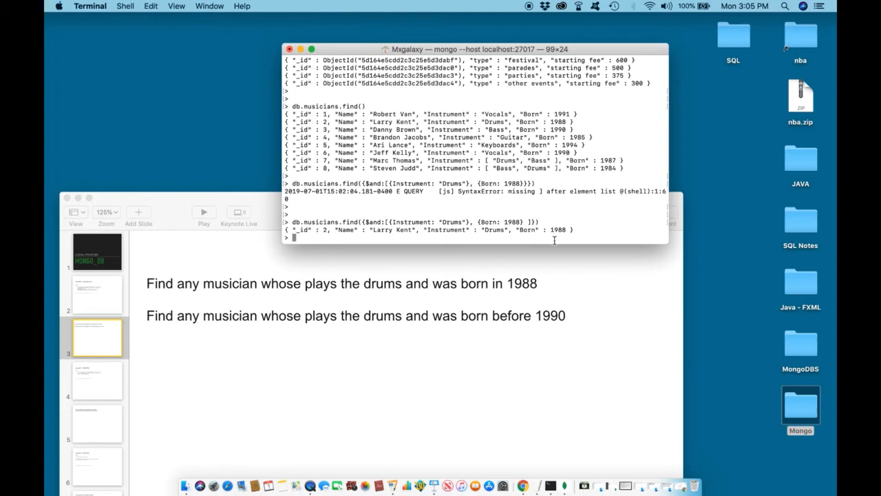
mouse_move(350, 207)
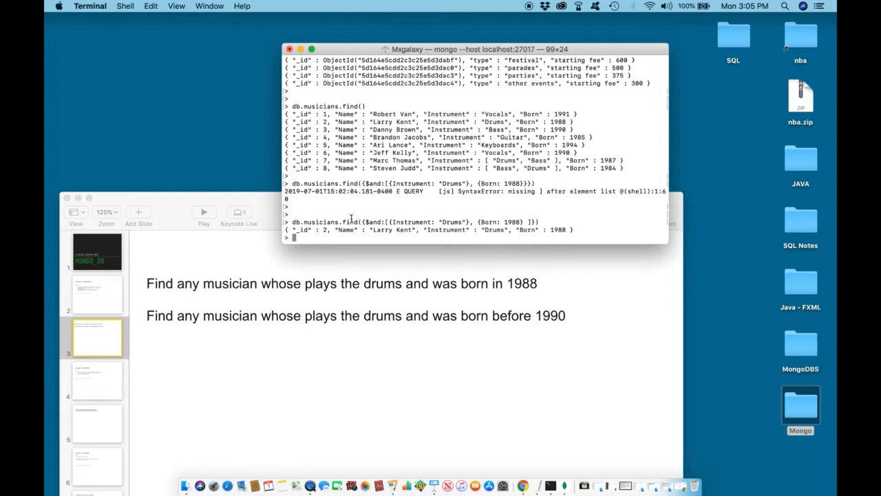
mouse_move(465, 201)
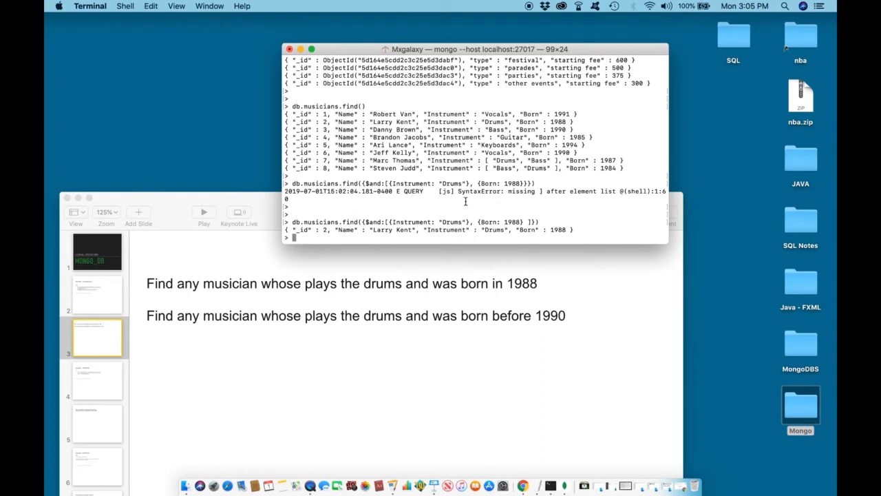
mouse_move(444, 183)
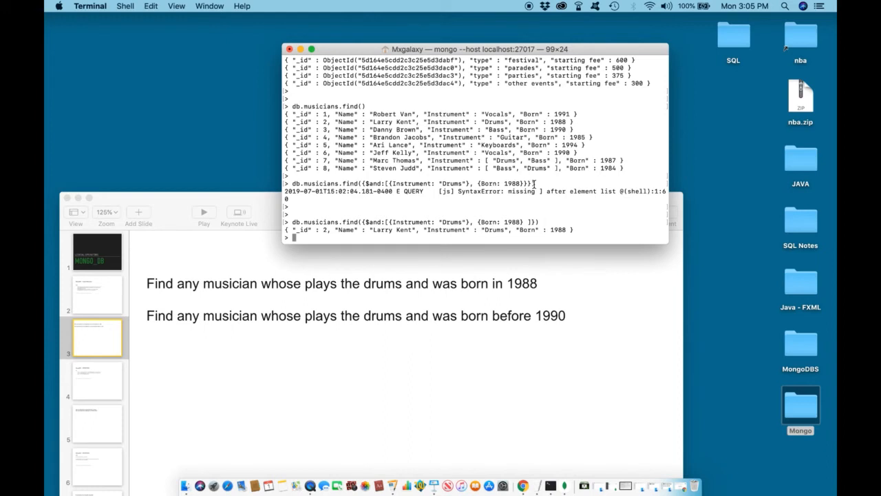
mouse_move(540, 199)
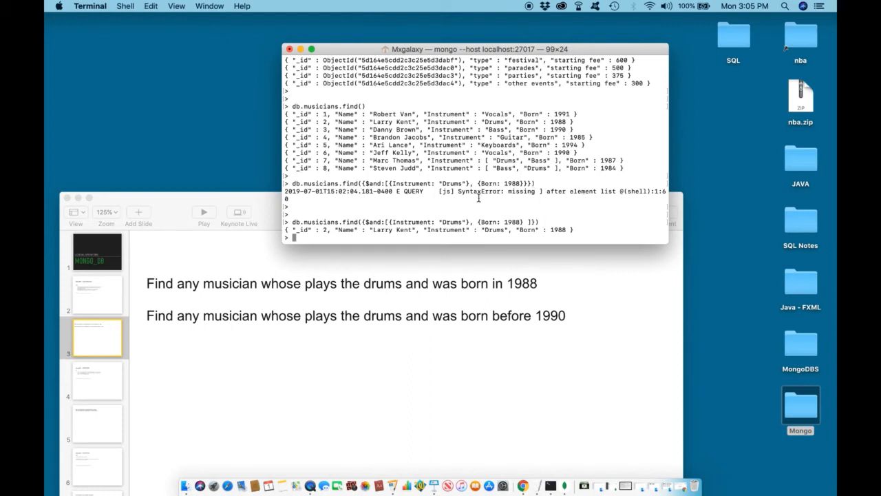
mouse_move(520, 200)
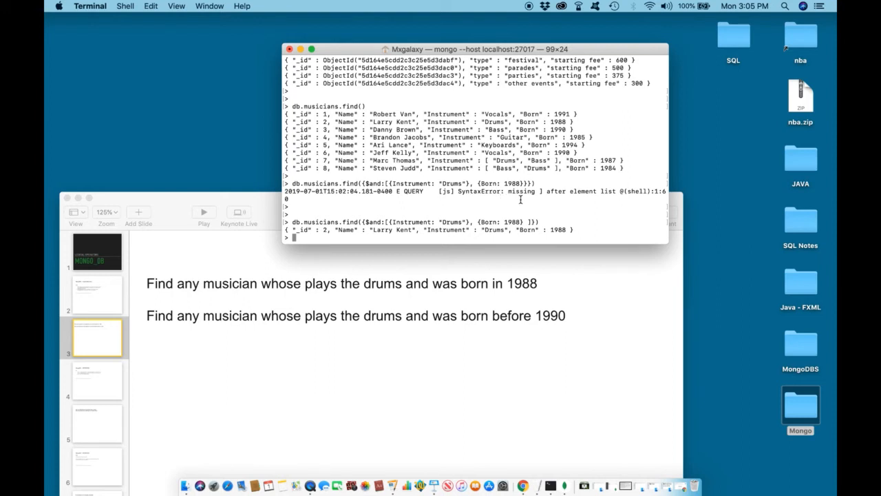
mouse_move(544, 191)
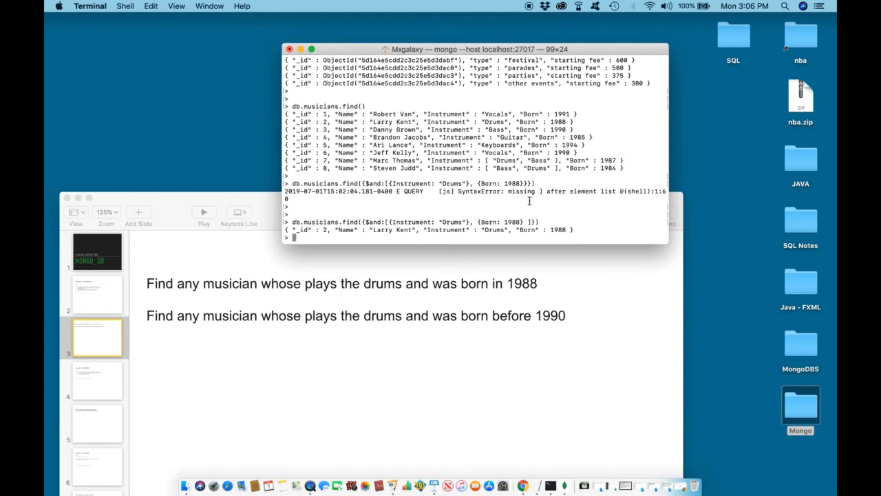
mouse_move(537, 201)
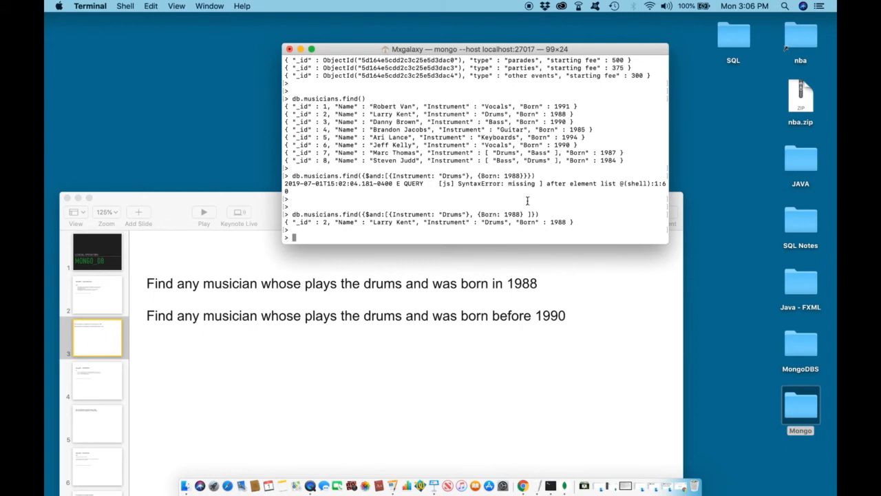
mouse_move(172, 349)
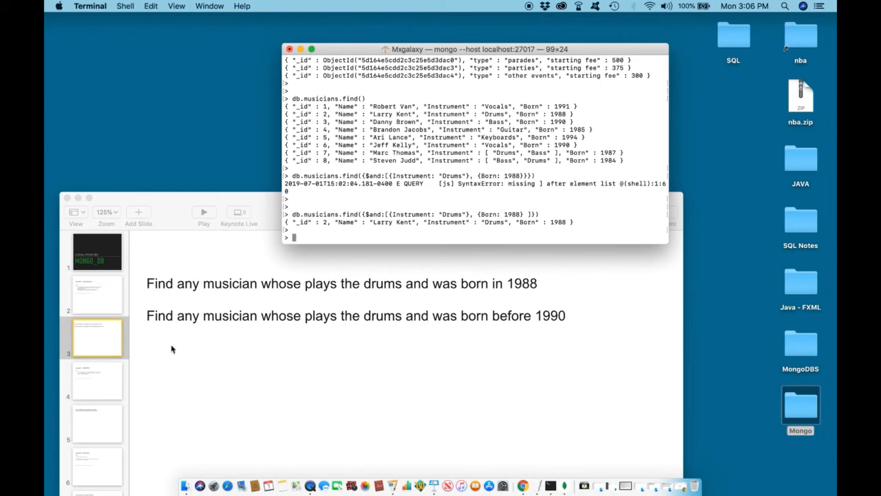
mouse_move(253, 351)
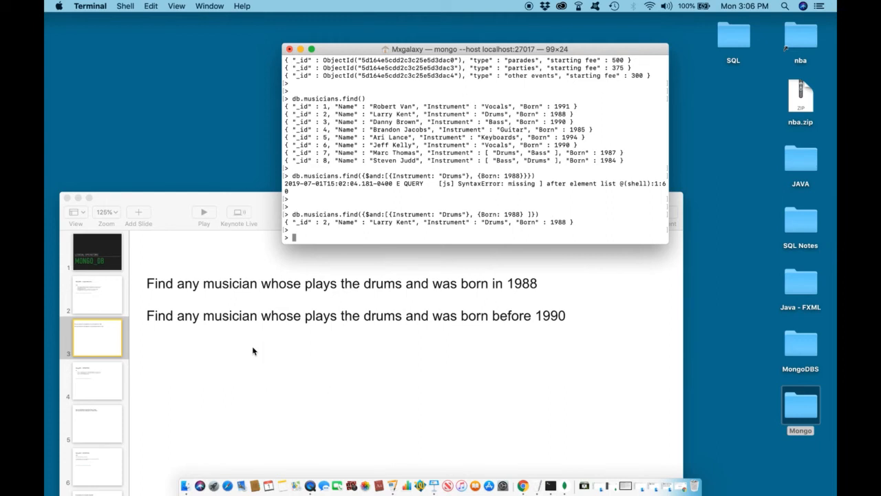
mouse_move(472, 329)
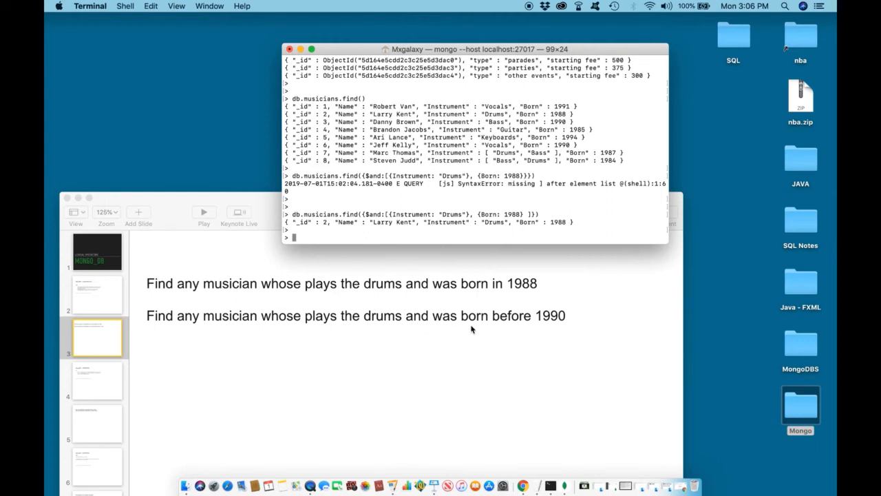
mouse_move(554, 330)
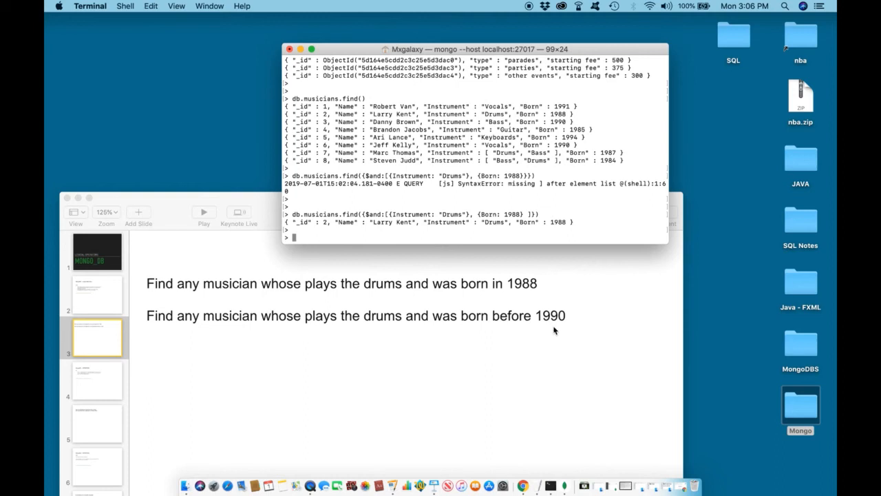
mouse_move(527, 303)
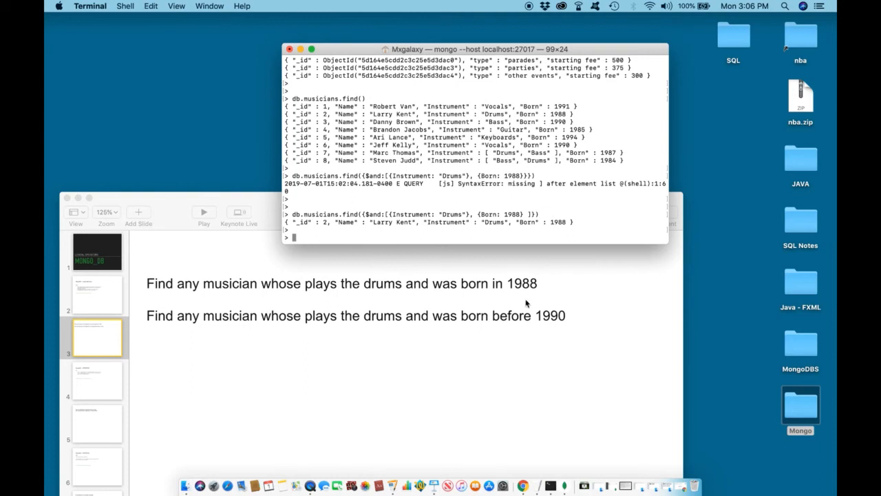
mouse_move(512, 290)
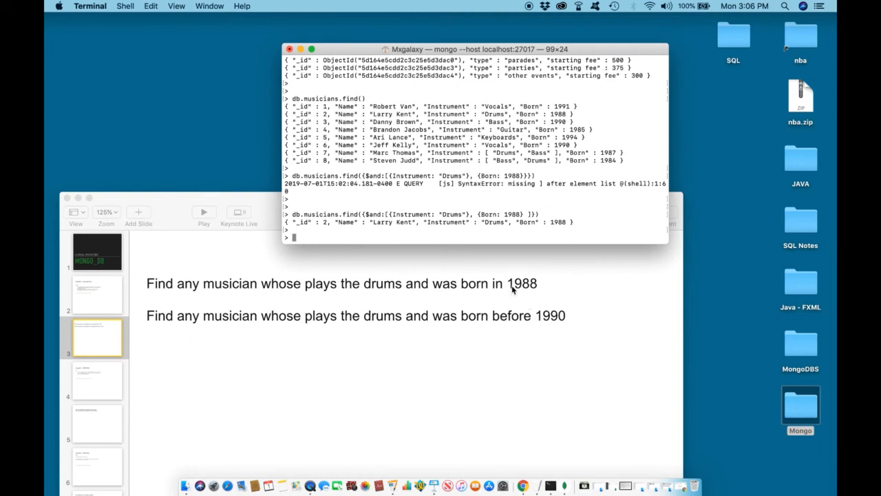
mouse_move(486, 348)
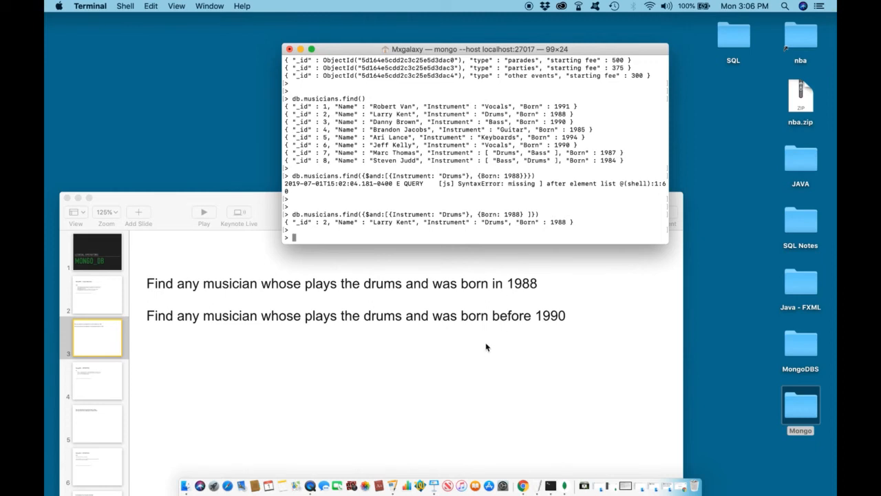
mouse_move(479, 334)
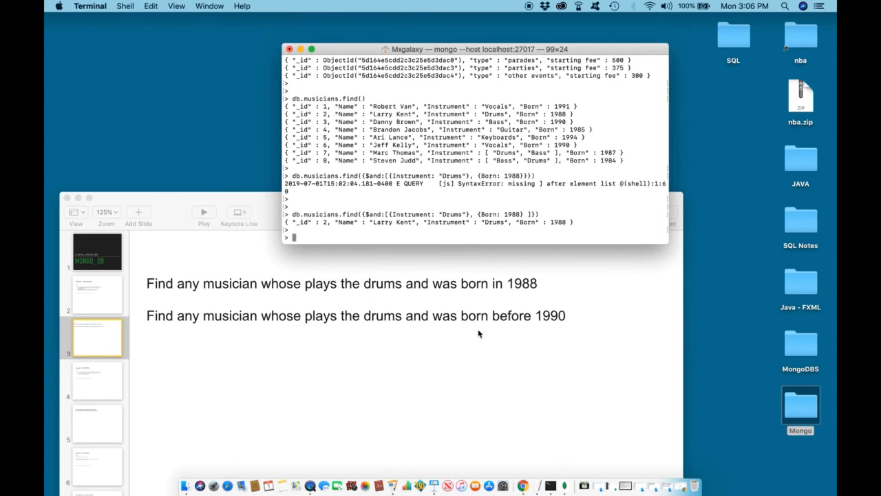
mouse_move(435, 330)
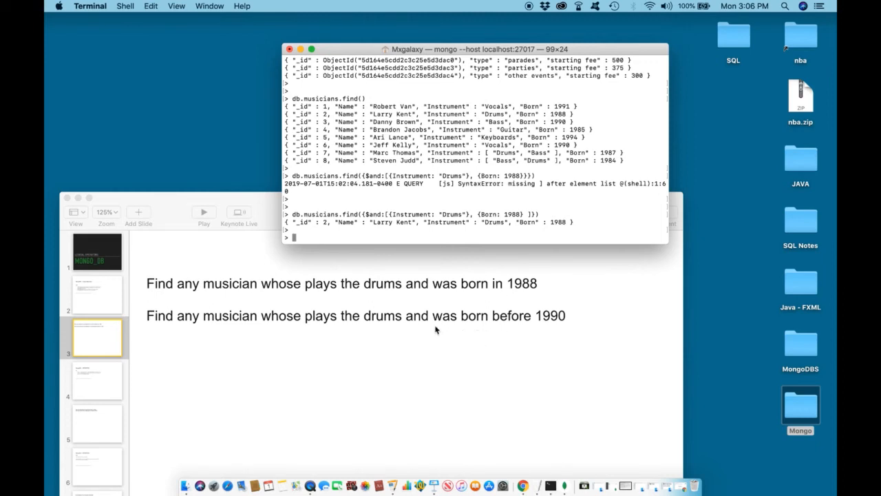
mouse_move(534, 330)
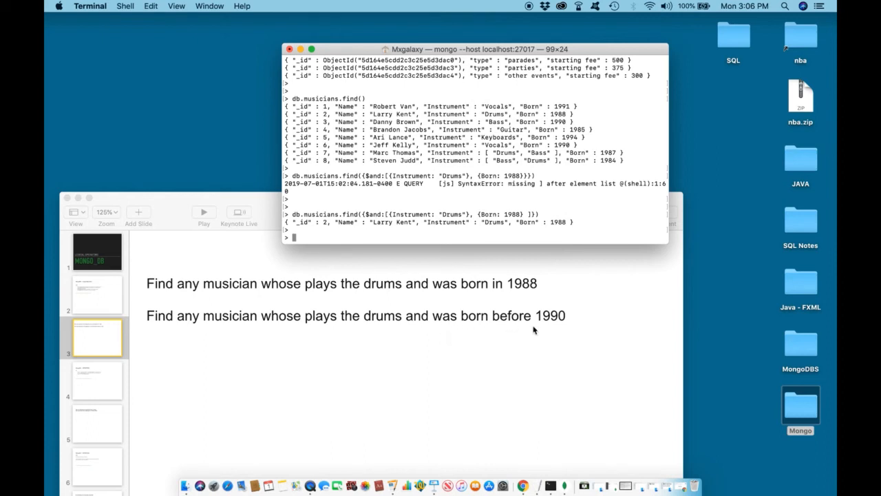
mouse_move(549, 330)
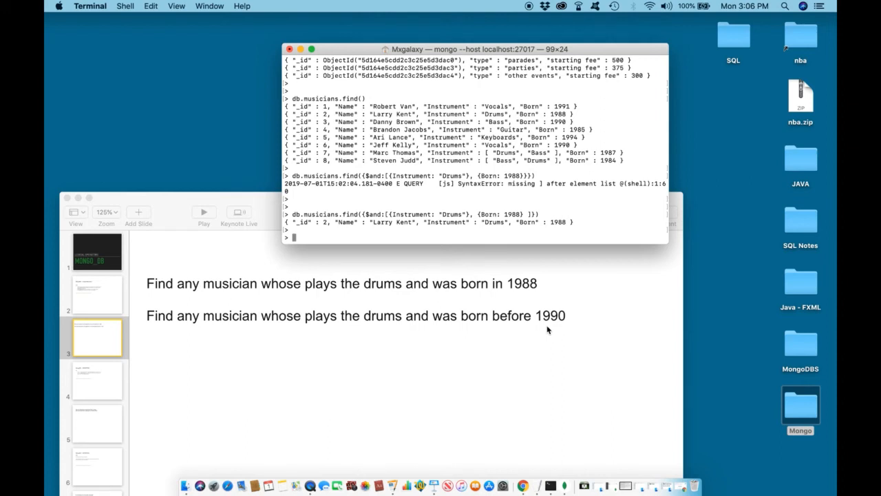
mouse_move(561, 327)
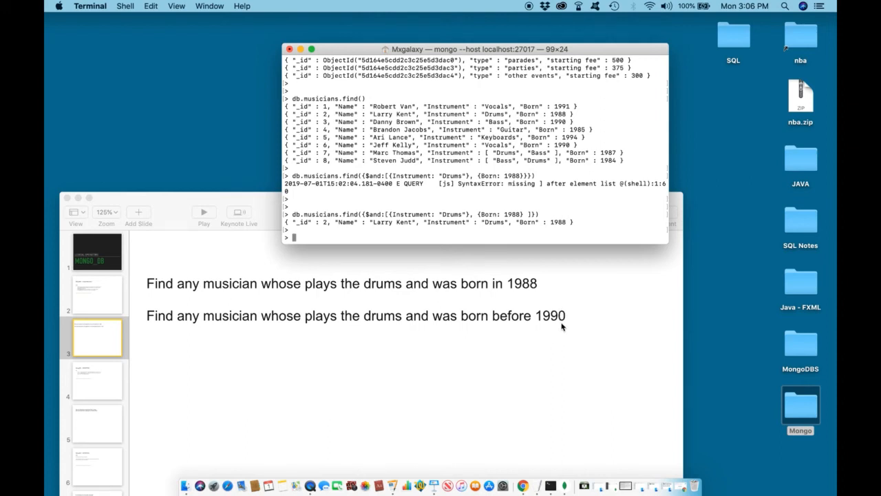
mouse_move(561, 327)
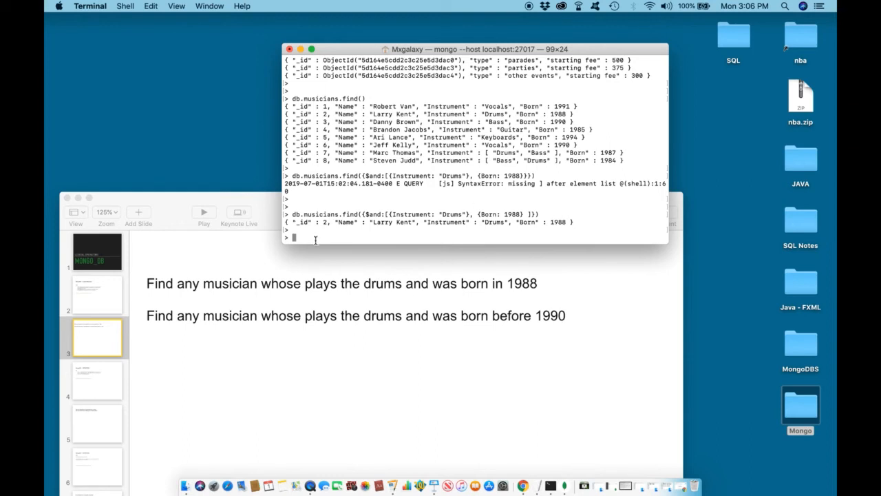
- Draft the Drums query with Born changed to {$lt:1990} instead of 1988
text(db)
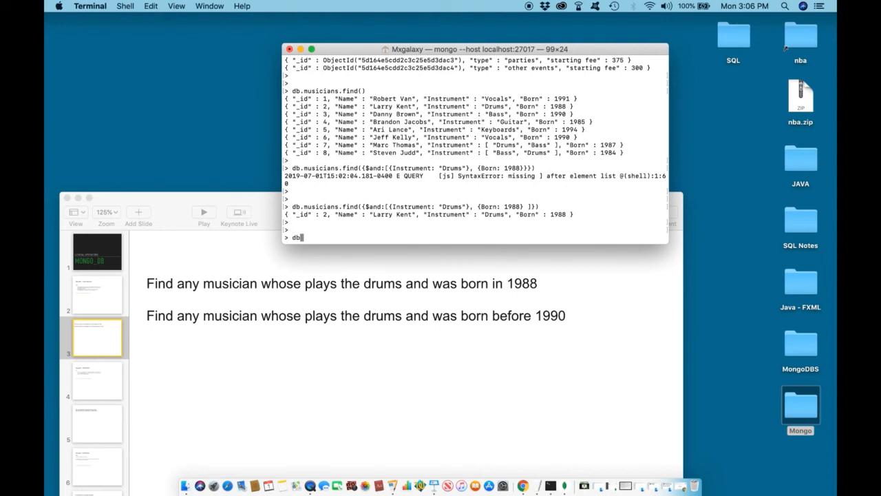
text(.)
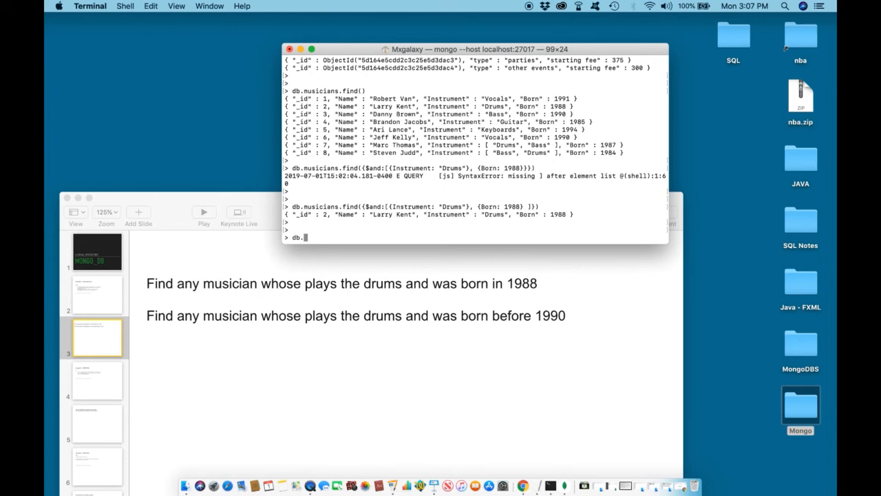
text(db.musicians.find({$and:[{Instrument: "Drums"}, {Born: 1988} ]}))
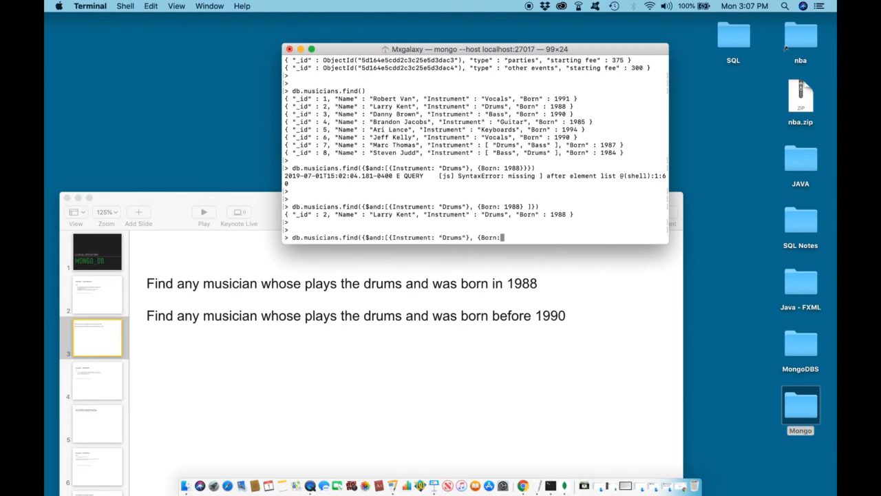
text({)
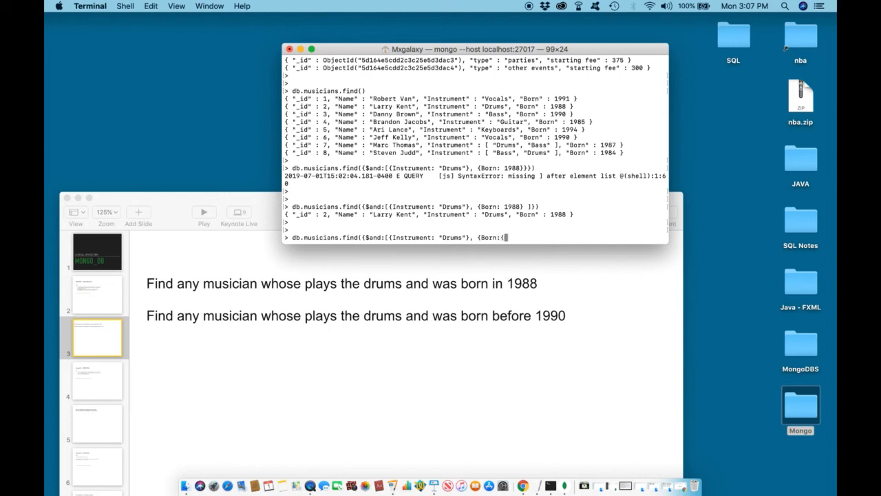
text($)
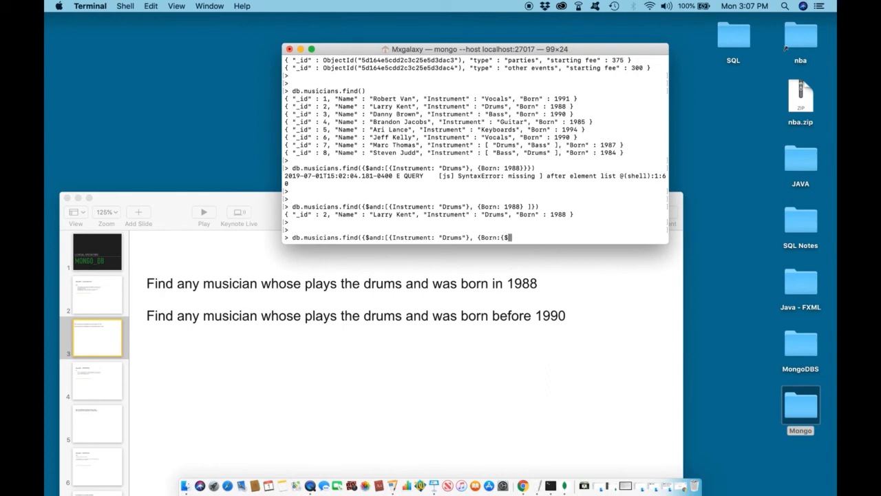
text(lt:)
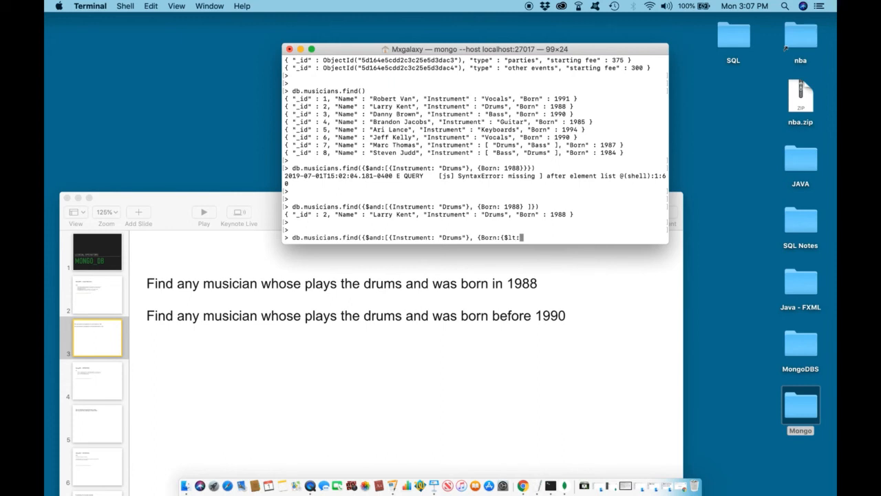
text(1990)
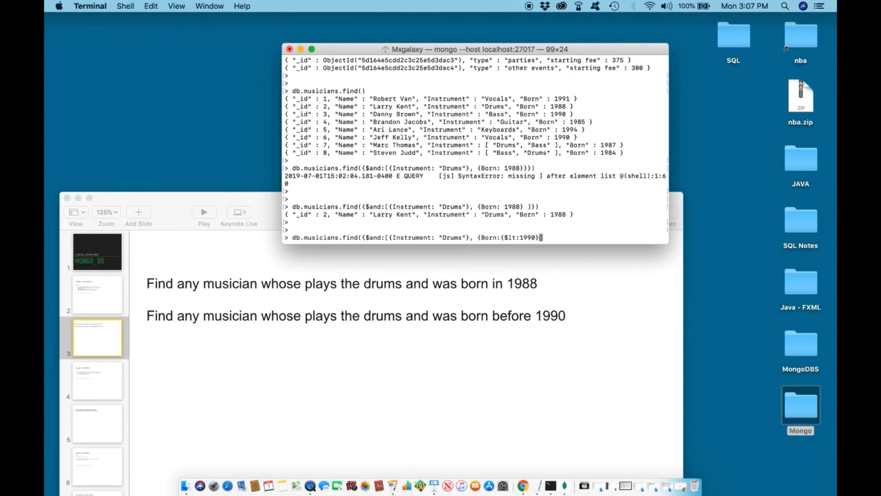
text(}))
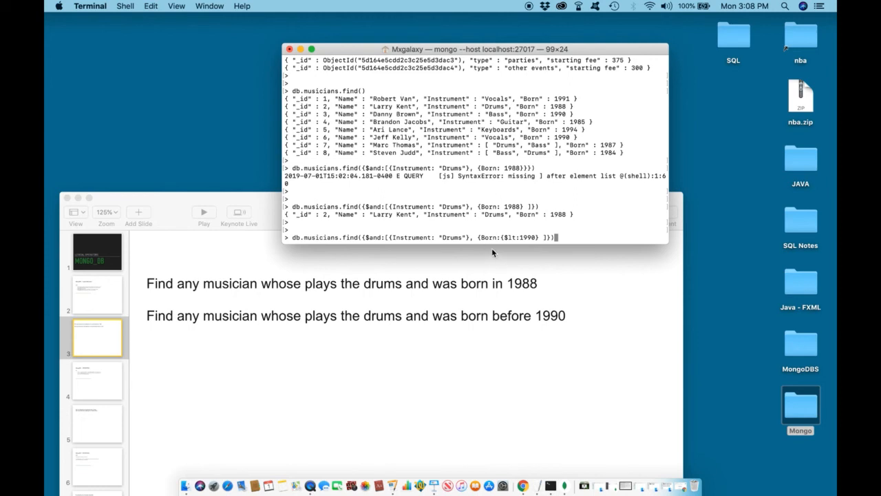
mouse_move(353, 244)
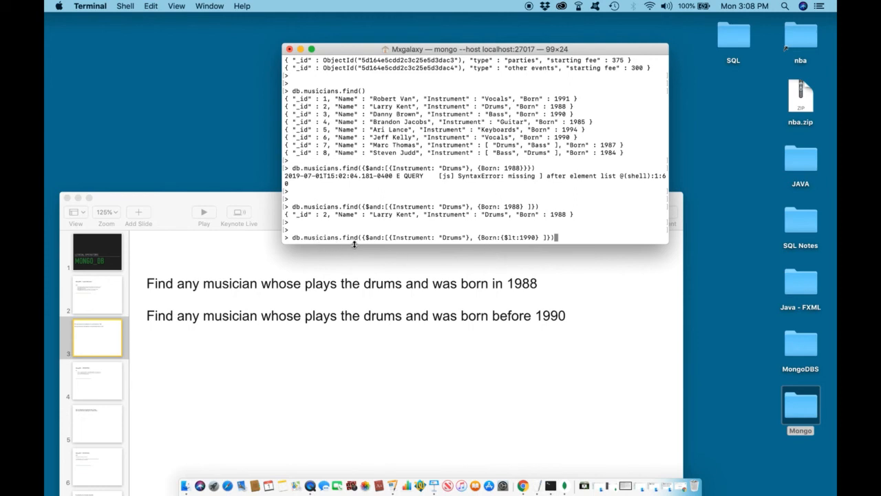
mouse_move(448, 243)
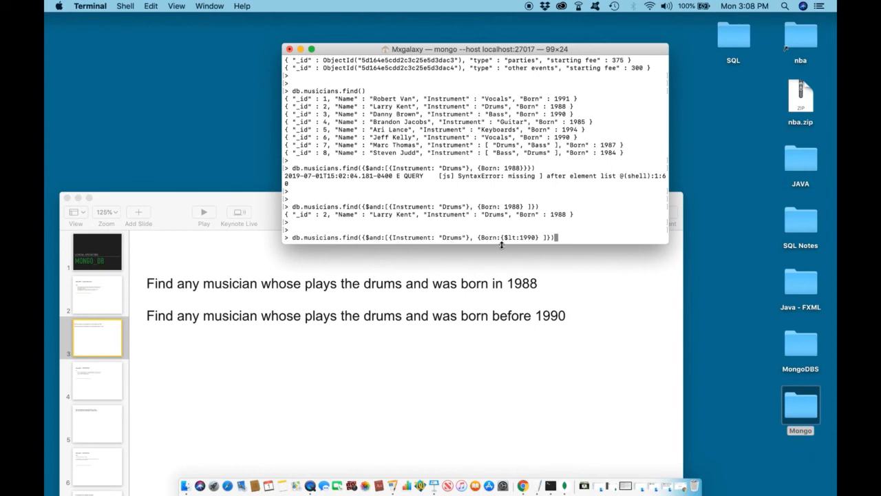
mouse_move(516, 246)
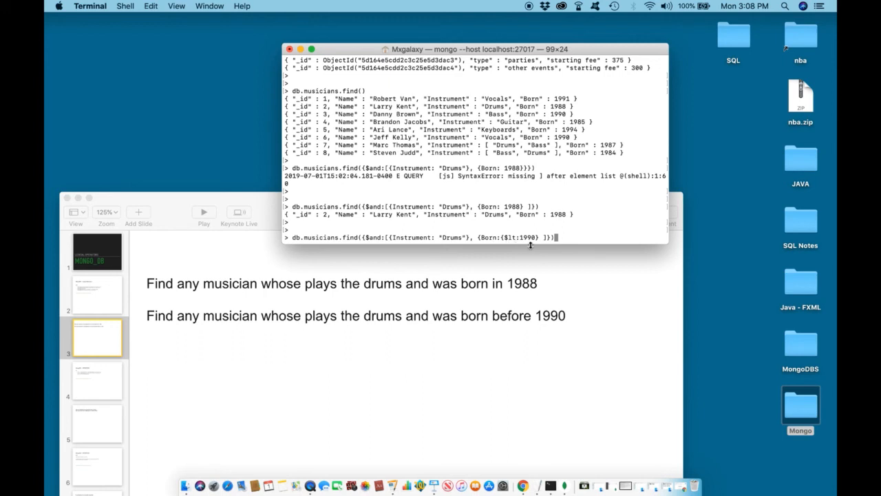
mouse_move(515, 245)
text(db.musicians.find({$and:[{Instrument: "Drums"},)
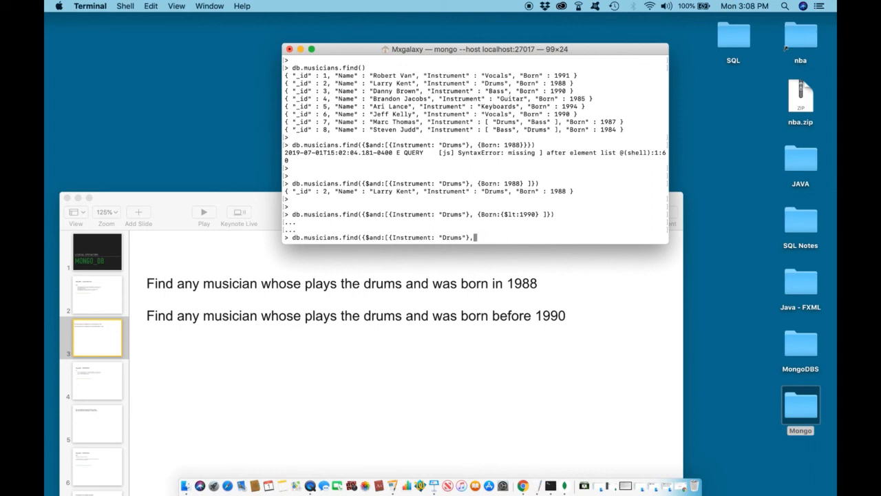
- Retype the Born condition as {Born:{$lt:1990}} on the continuation line
text({B)
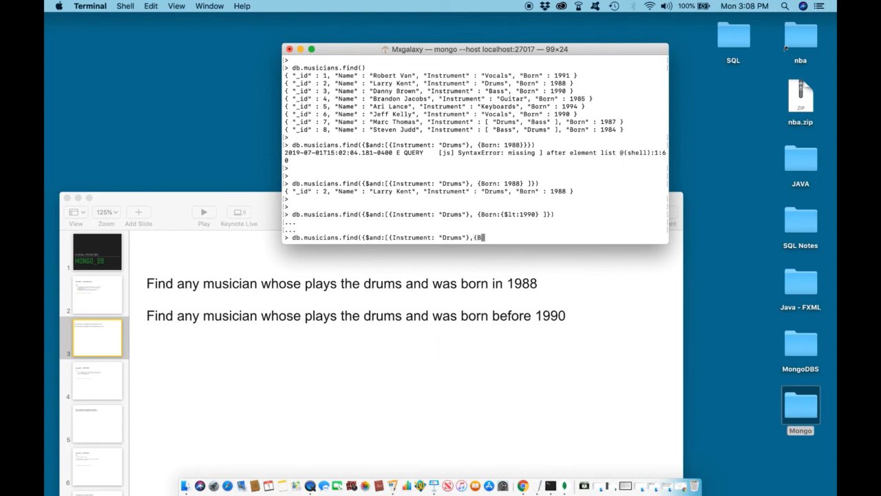
text(orn:)
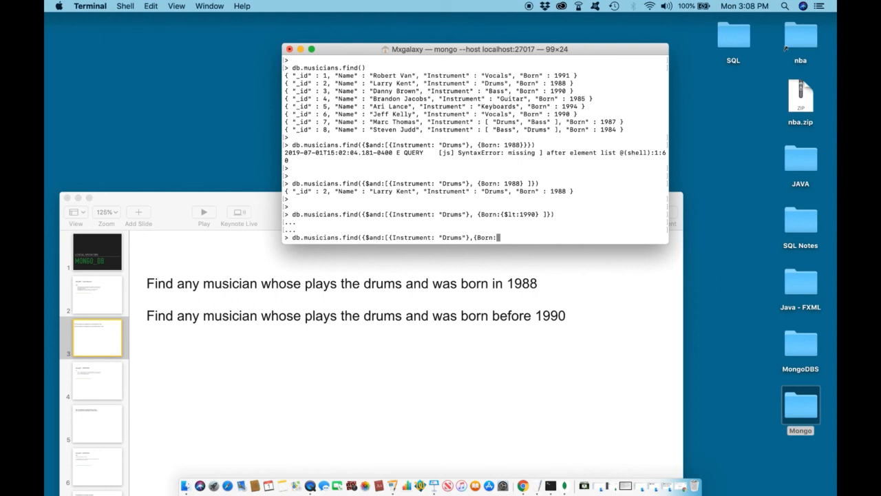
text({)
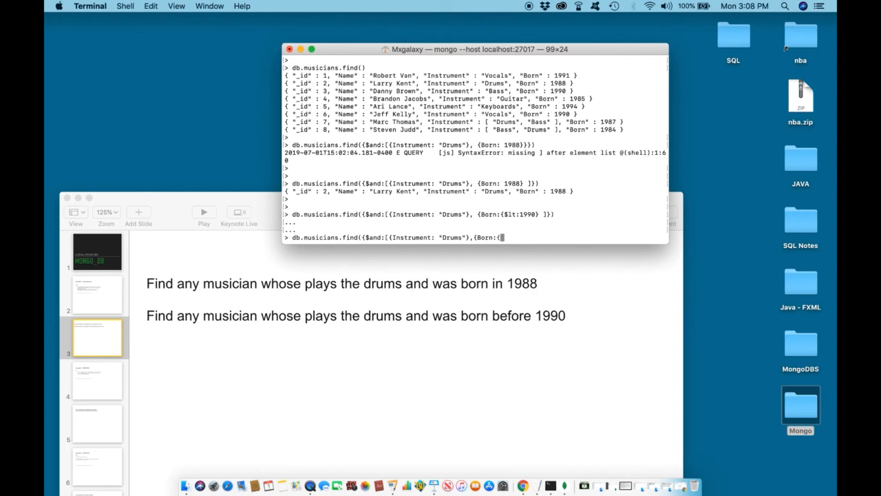
text($lt)
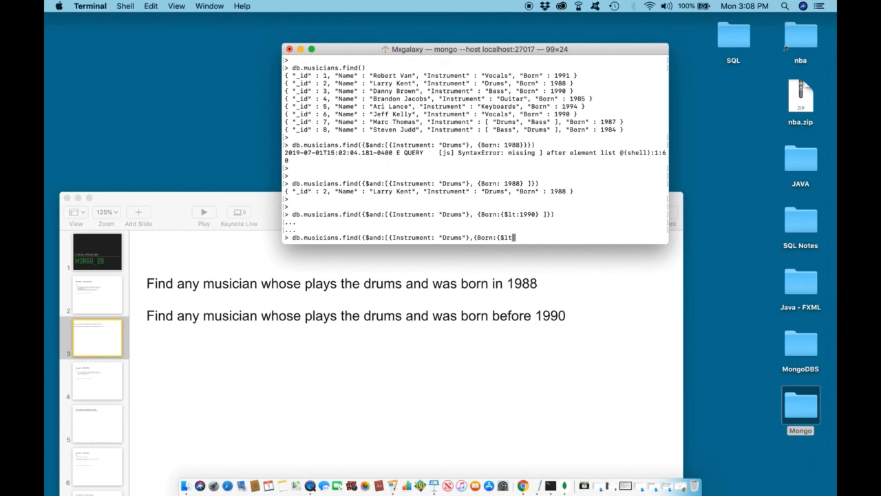
text(1990)
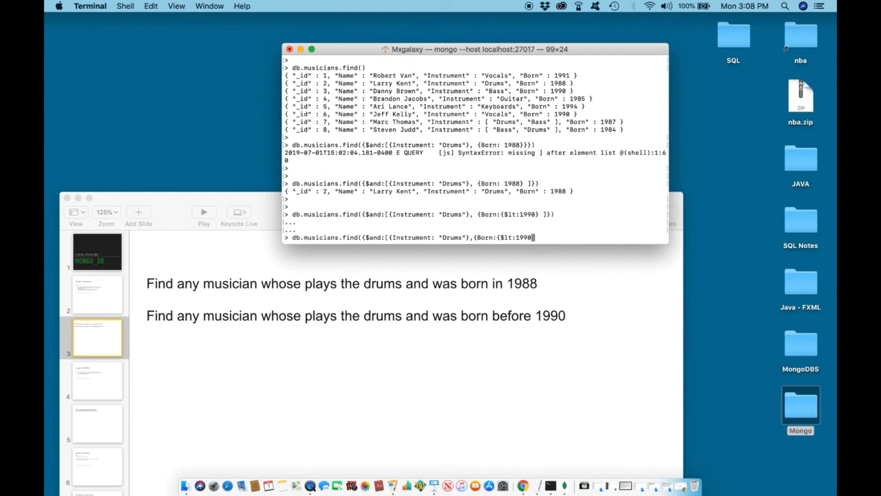
text(})
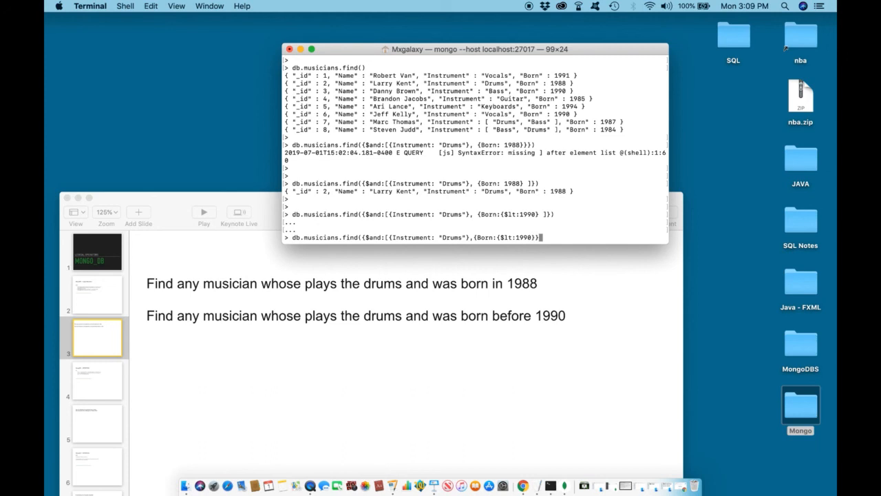
- Close the query with ] }) and run it to list drummers born before 1990
text(] }))
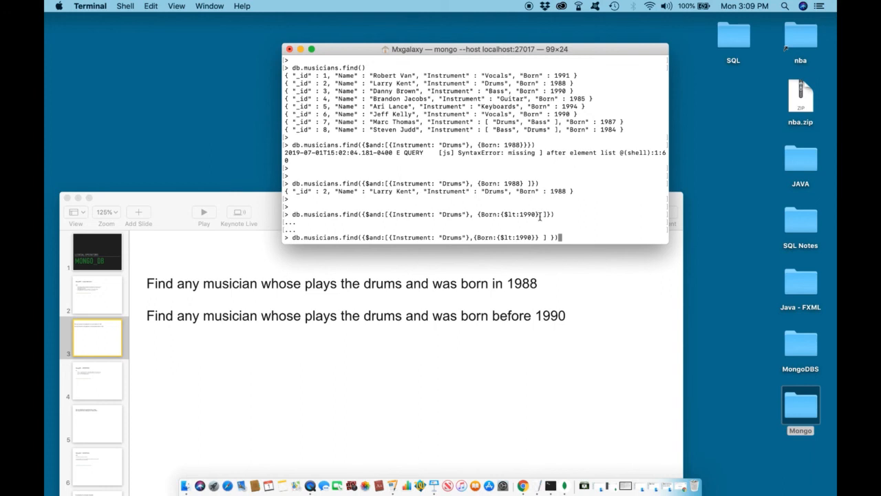
mouse_move(527, 251)
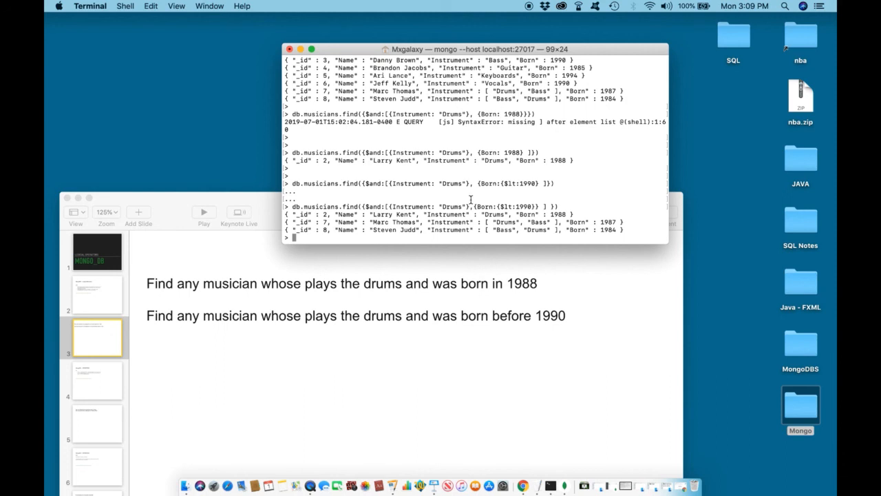
mouse_move(511, 200)
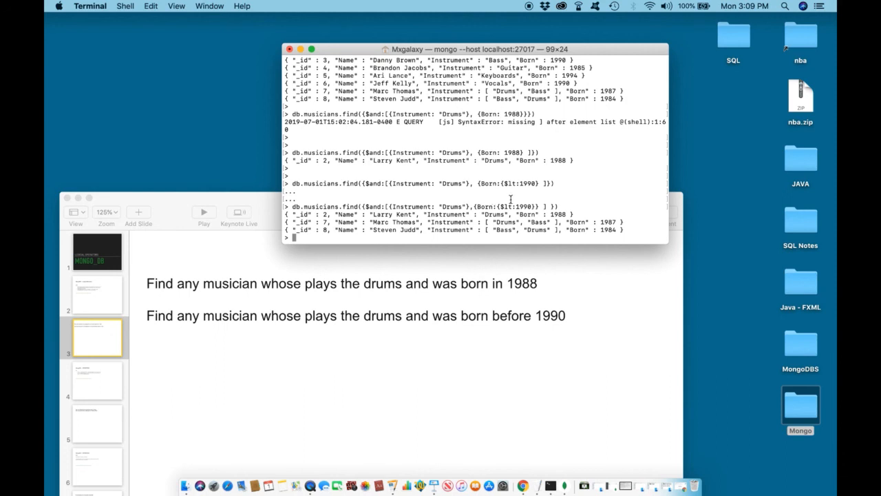
mouse_move(530, 199)
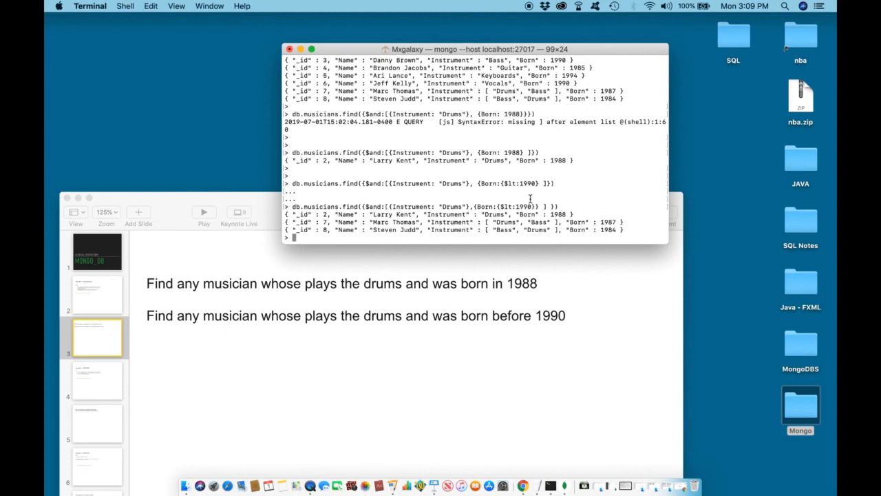